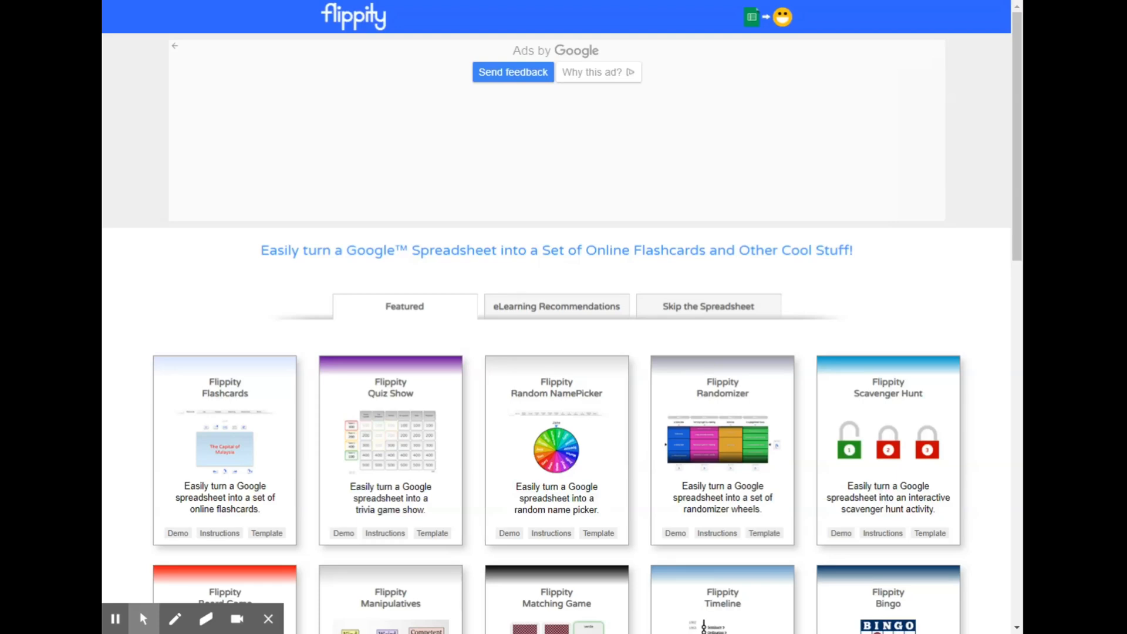
{"action": "mouse_move", "coordinate": [927, 221]}
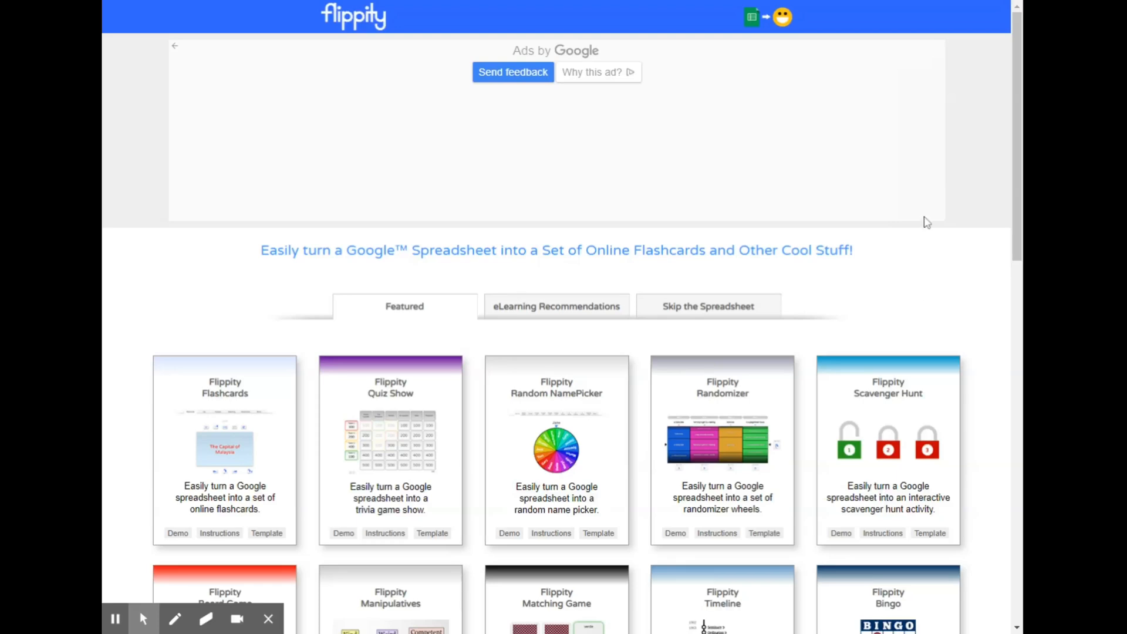
Browse the template cards from Badge Tracker down to Self Assessment.
{"action": "scroll", "scroll_direction": "down", "scroll_amount": 3}
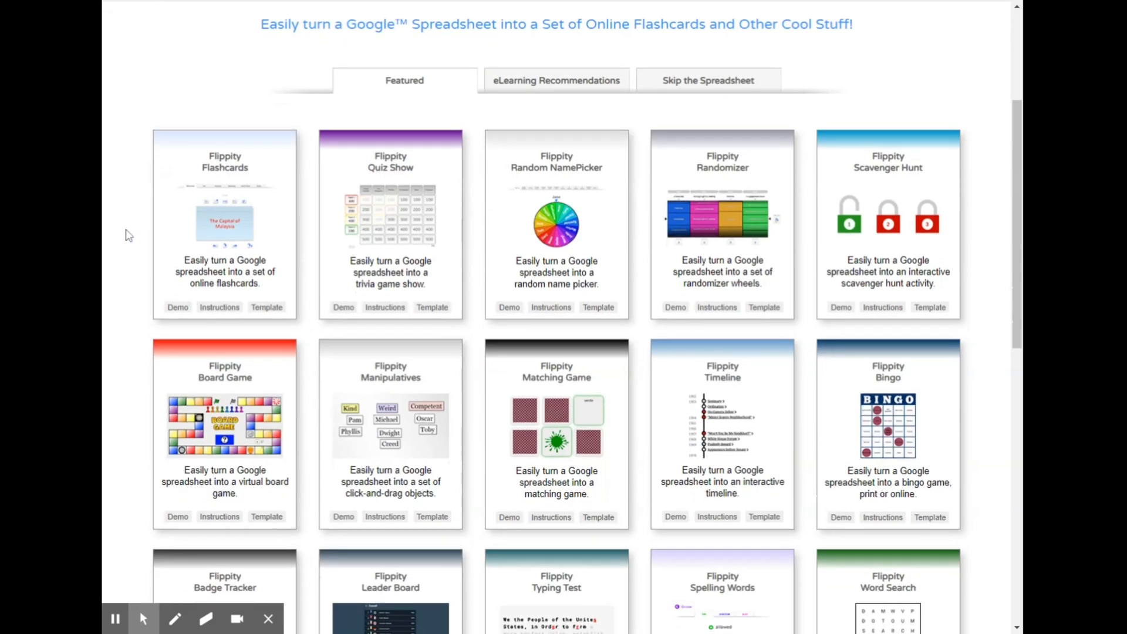
{"action": "scroll", "scroll_direction": "down", "scroll_amount": 3}
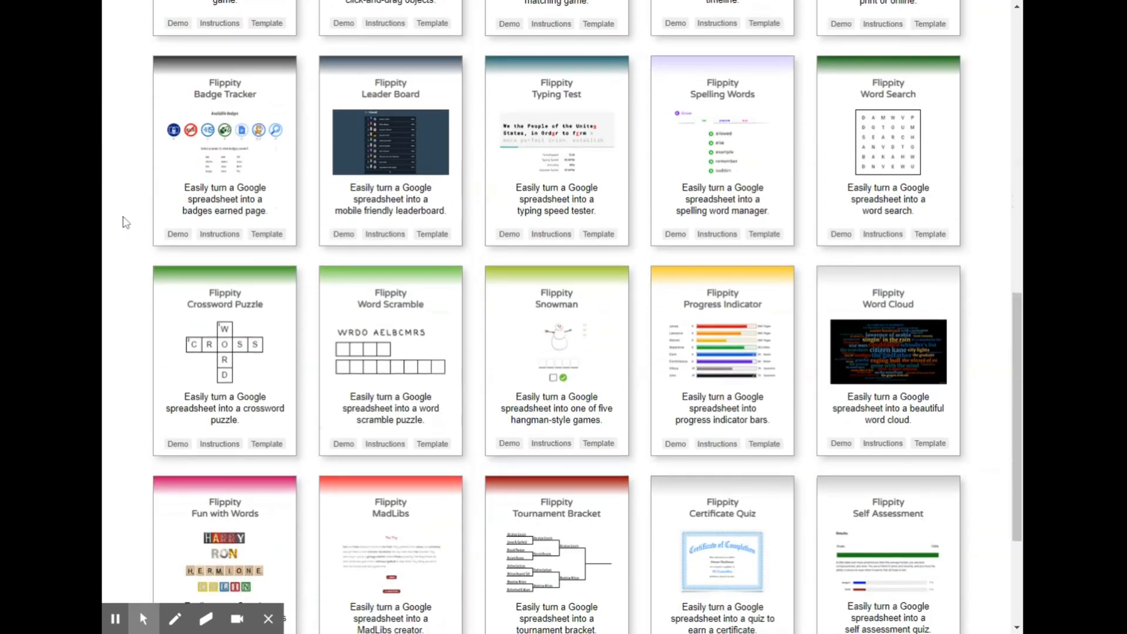
{"action": "scroll", "scroll_direction": "down", "scroll_amount": 3}
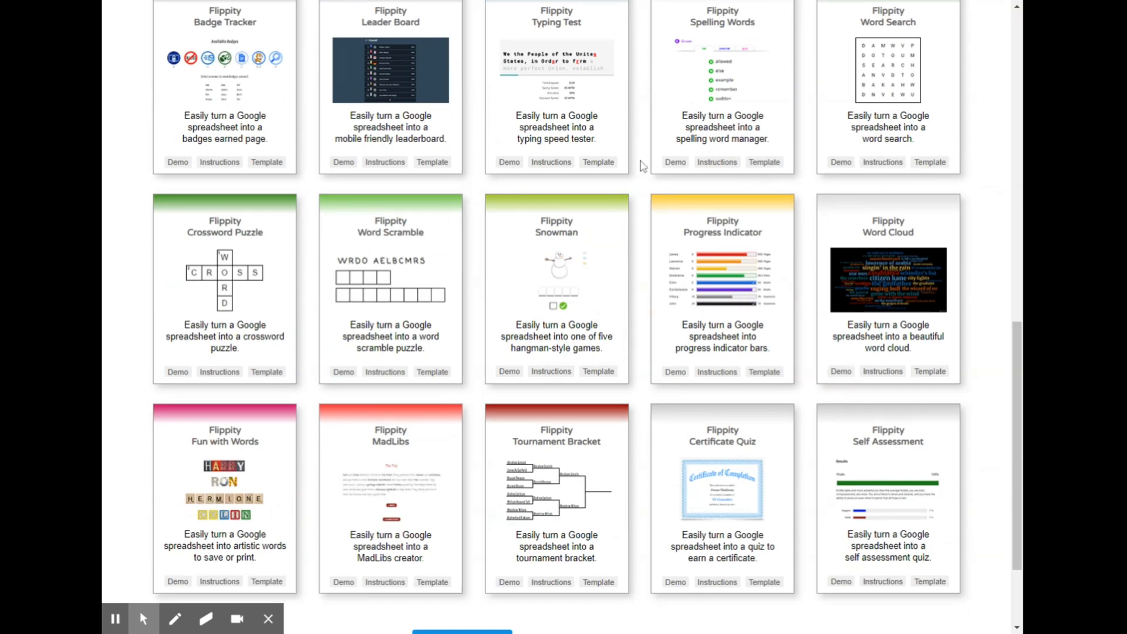
{"action": "mouse_move", "coordinate": [638, 156]}
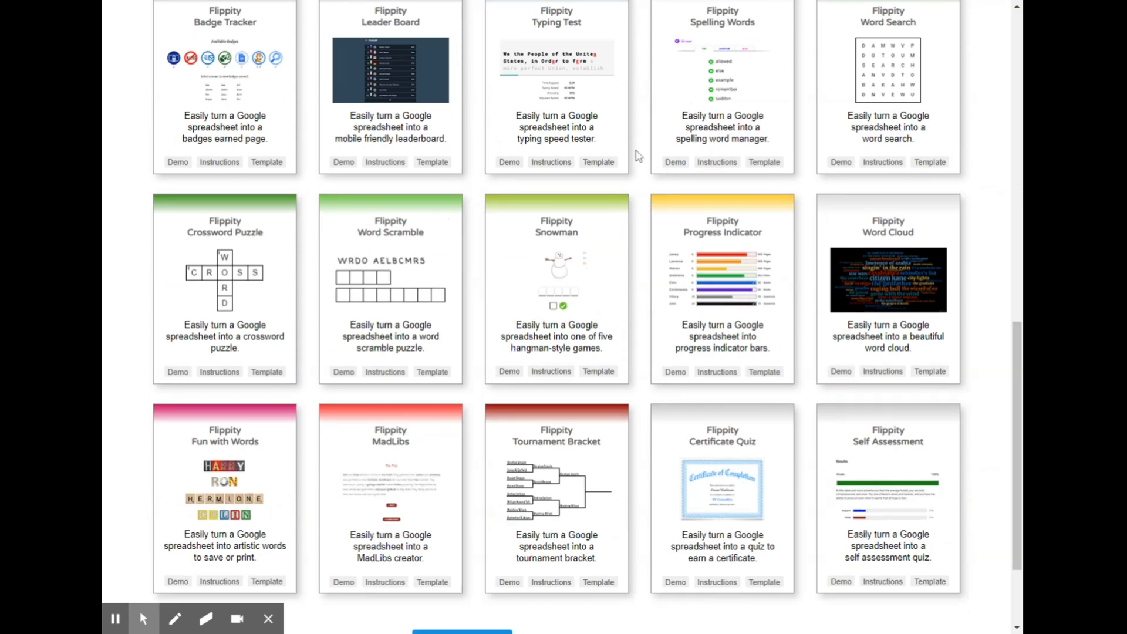
{"action": "mouse_move", "coordinate": [509, 162]}
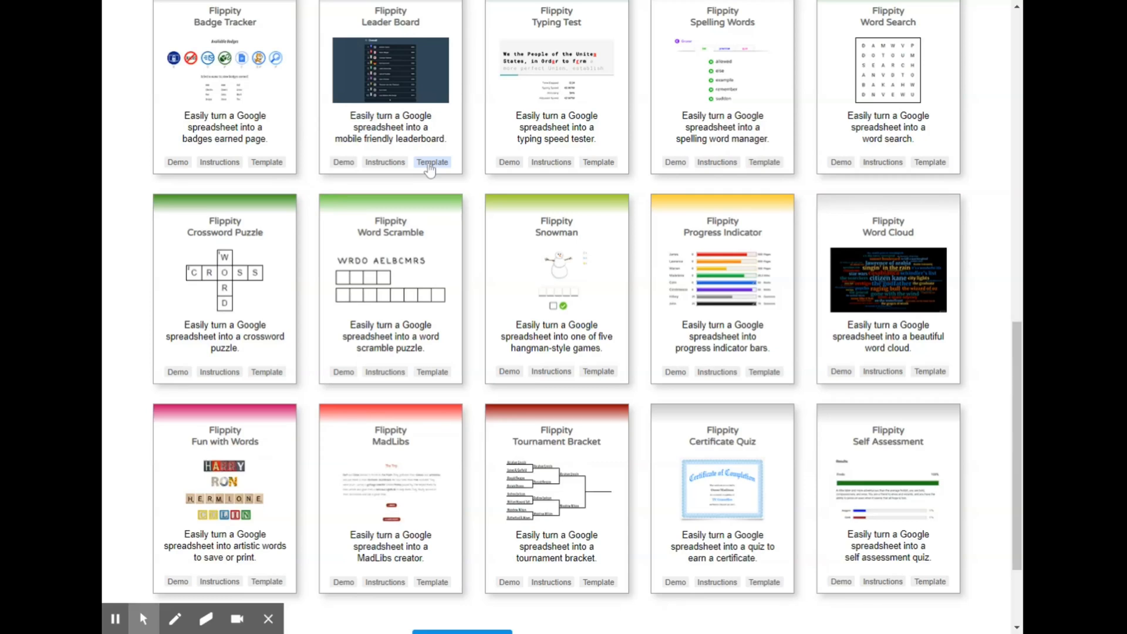
{"action": "mouse_move", "coordinate": [432, 162]}
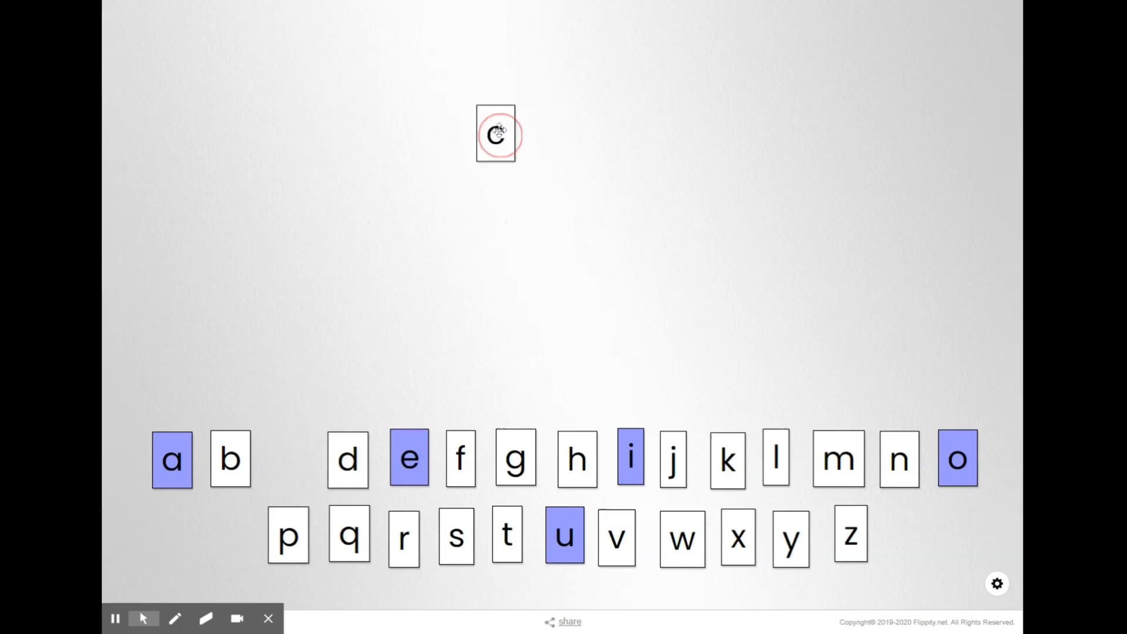
Build 'cat' from letter tiles, then replace the a tile with o to spell 'cot'.
{"action": "left_click_drag", "start_coordinate": [172, 459], "coordinate": [563, 134]}
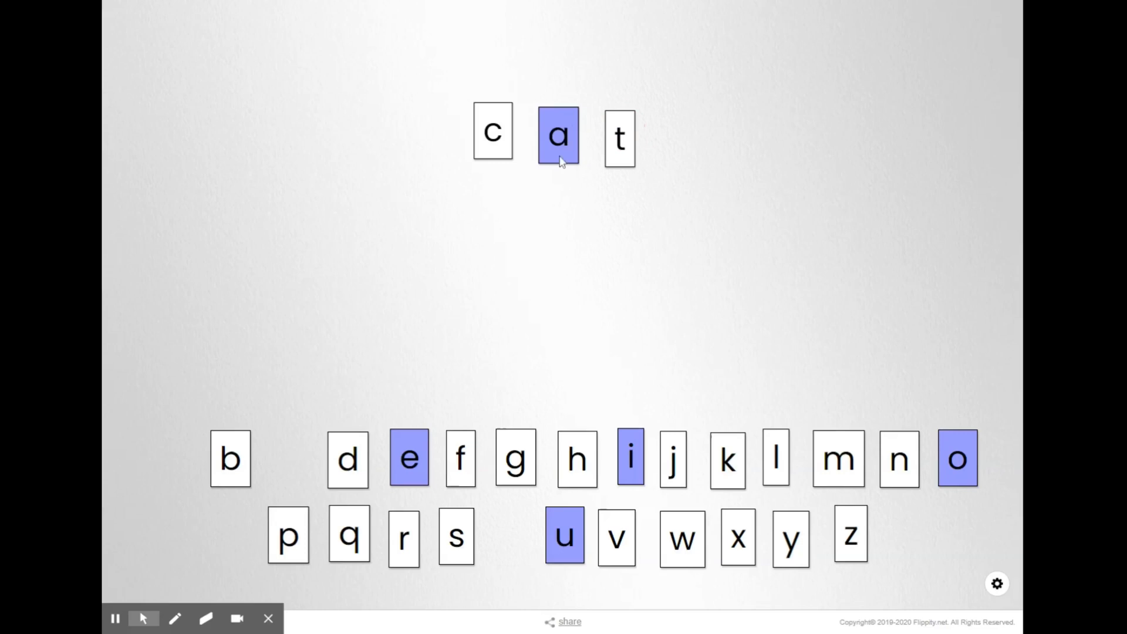
{"action": "left_click_drag", "start_coordinate": [557, 135], "coordinate": [137, 381]}
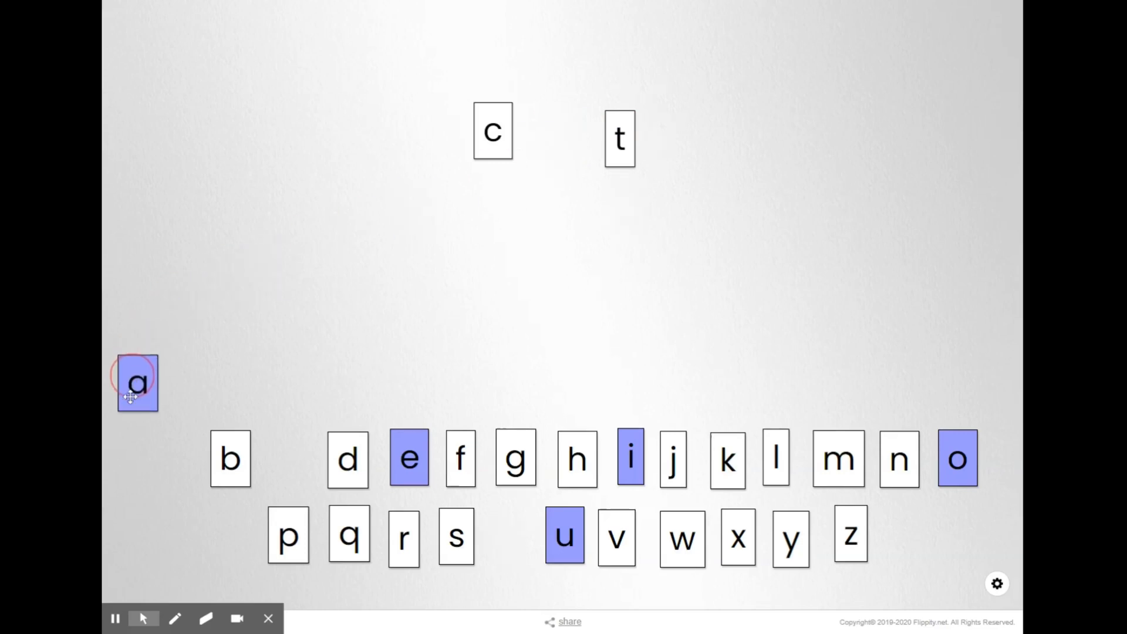
{"action": "left_click_drag", "start_coordinate": [957, 459], "coordinate": [584, 189]}
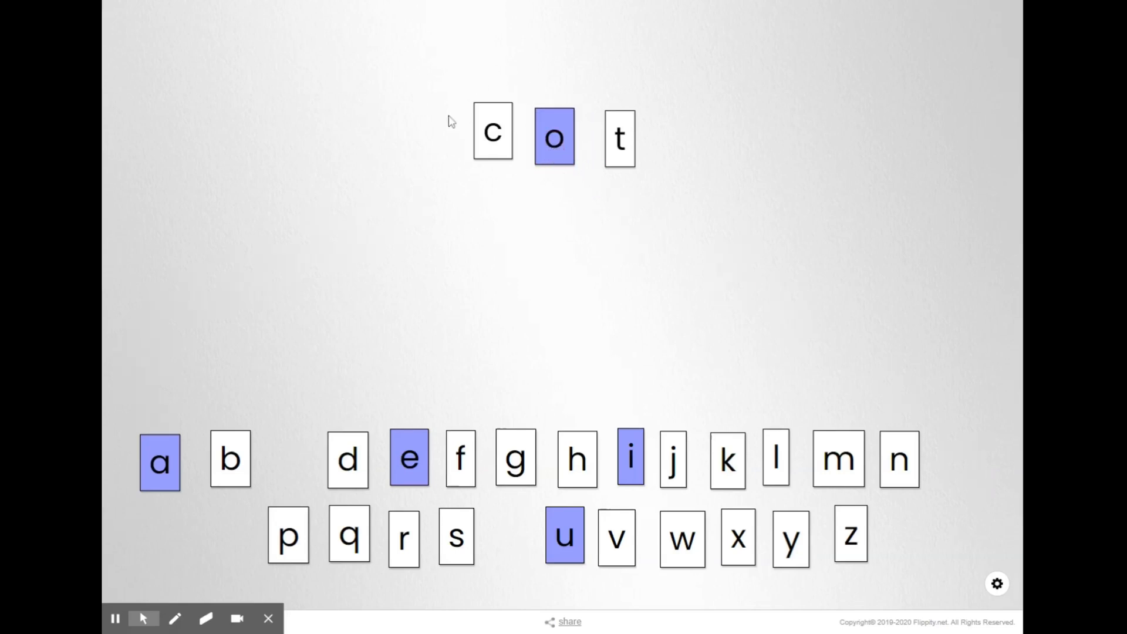
{"action": "mouse_move", "coordinate": [402, 218]}
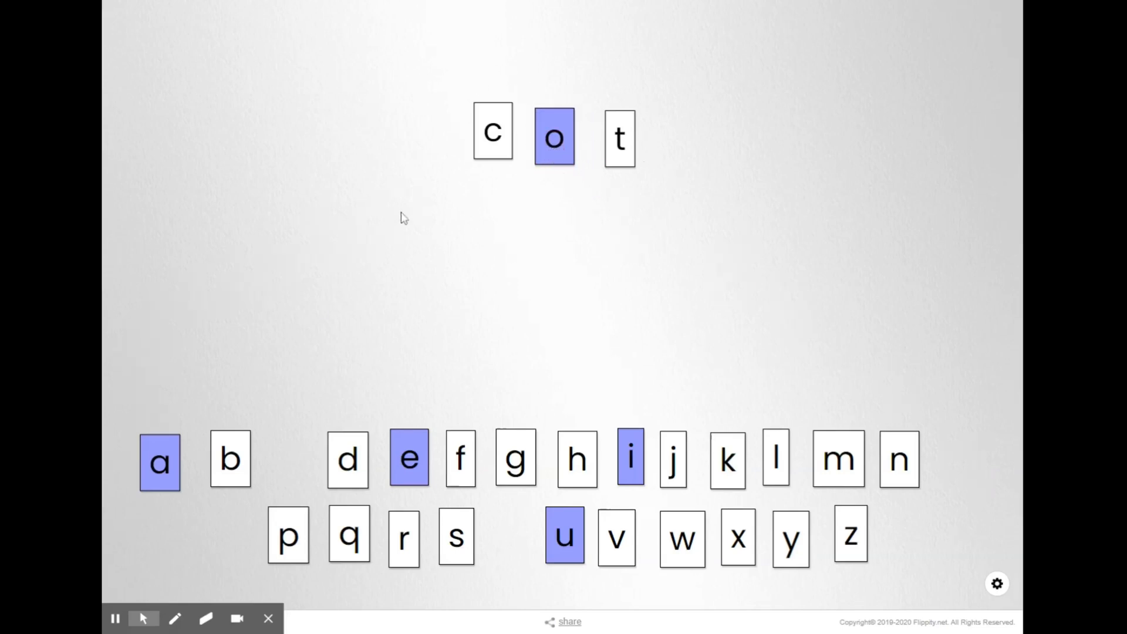
{"action": "mouse_move", "coordinate": [321, 138]}
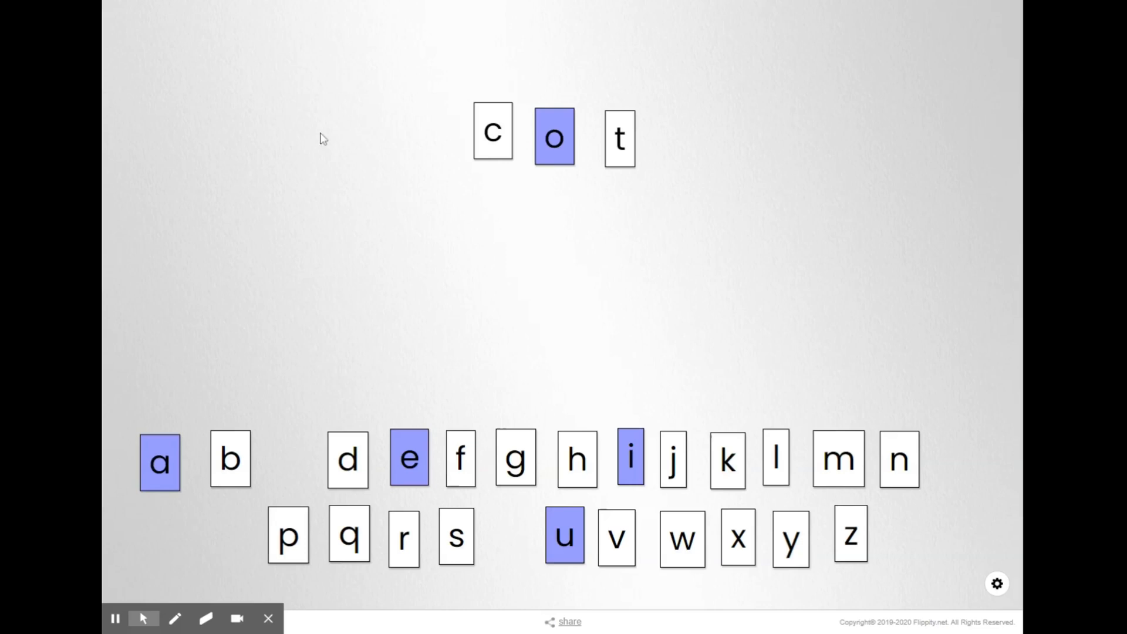
{"action": "mouse_move", "coordinate": [588, 223]}
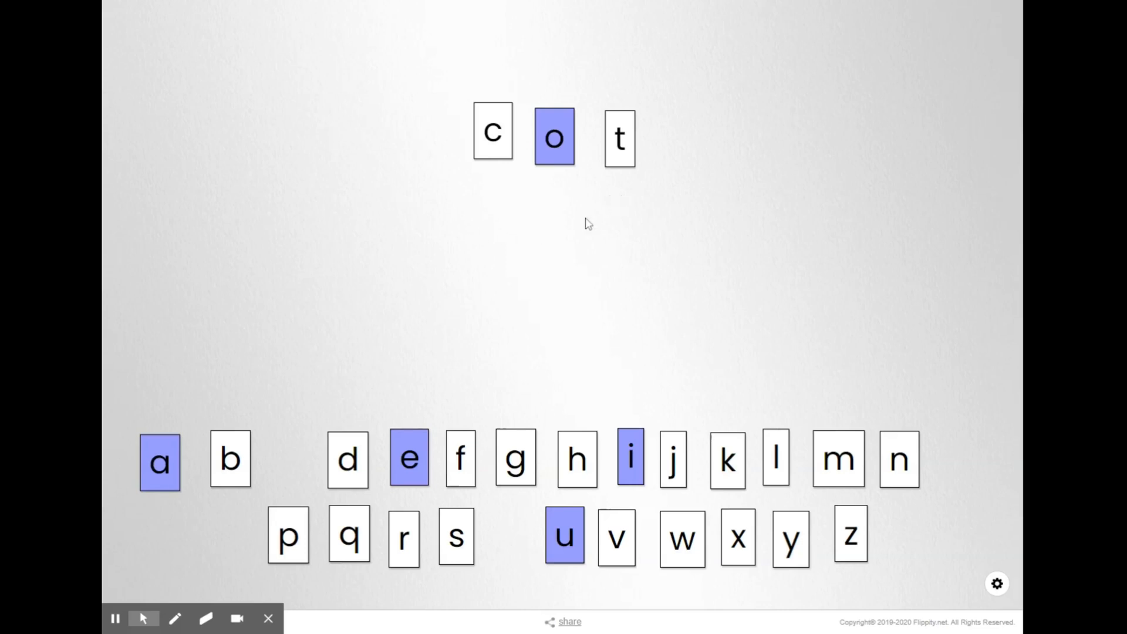
{"action": "mouse_move", "coordinate": [518, 528]}
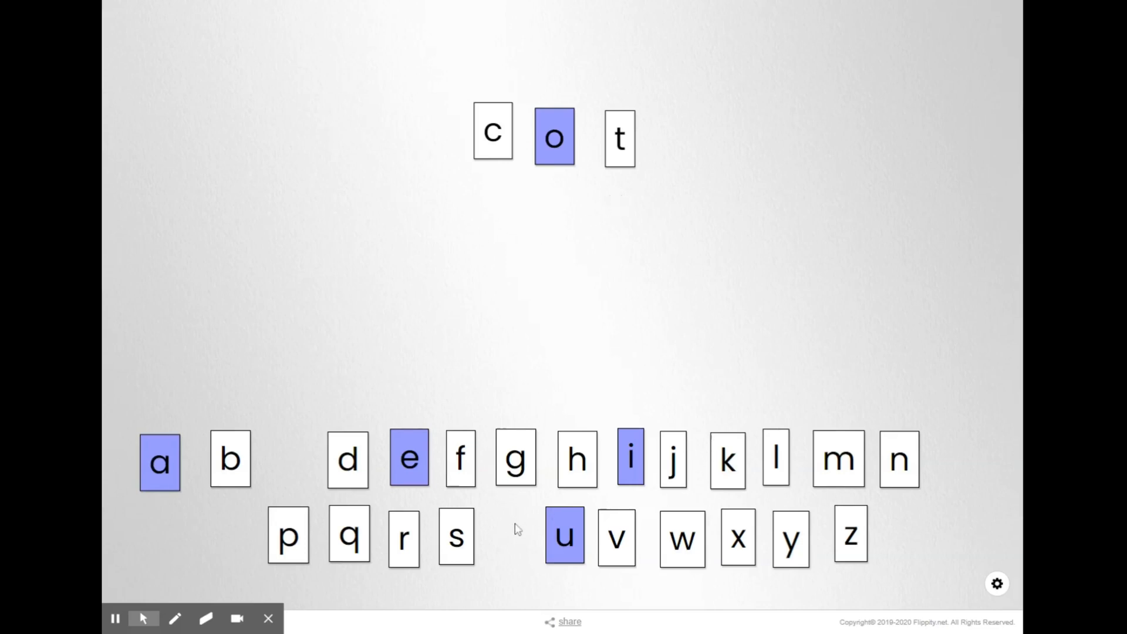
{"action": "mouse_move", "coordinate": [512, 435]}
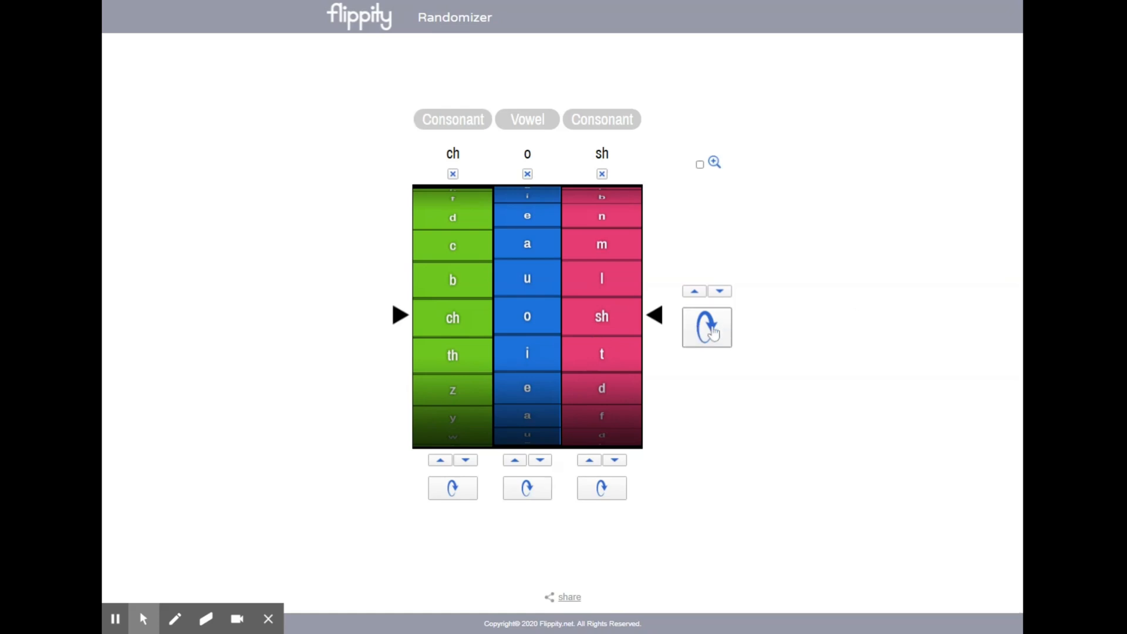
Spin all three wheels, turn on zoom, and spin again to land on 'n o z'.
{"action": "left_click", "coordinate": [706, 327]}
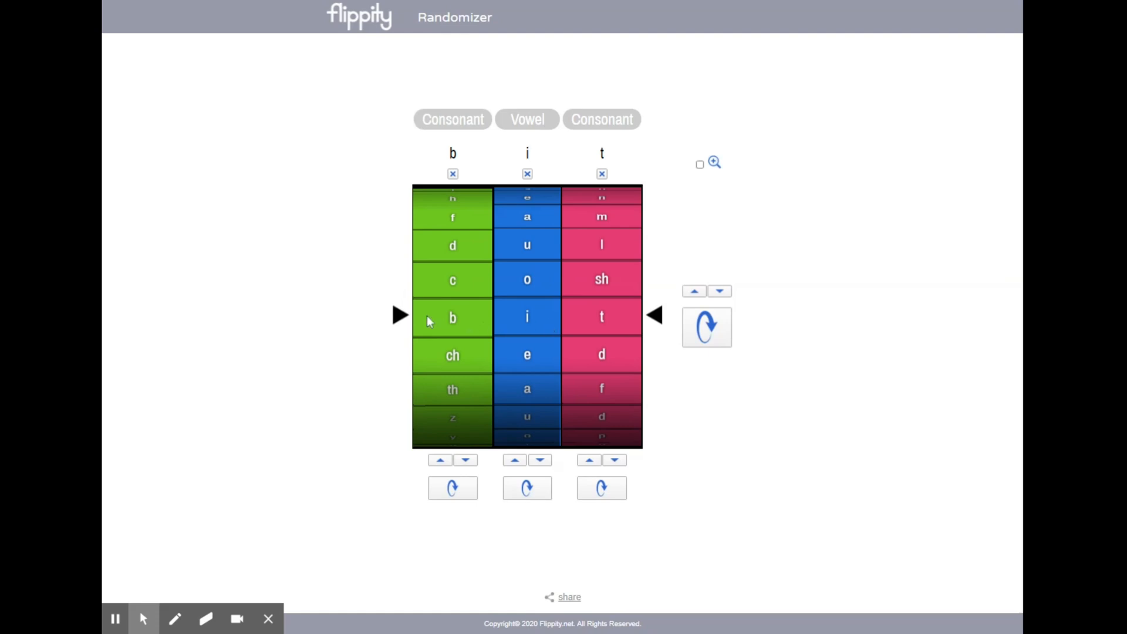
{"action": "mouse_move", "coordinate": [639, 333]}
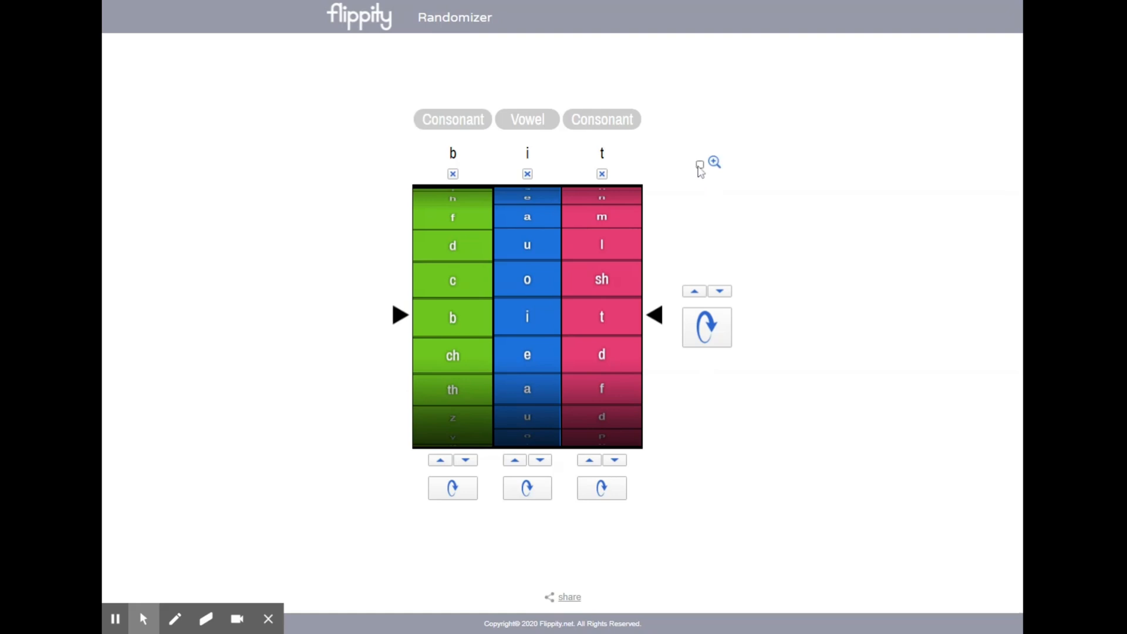
{"action": "left_click", "coordinate": [698, 163]}
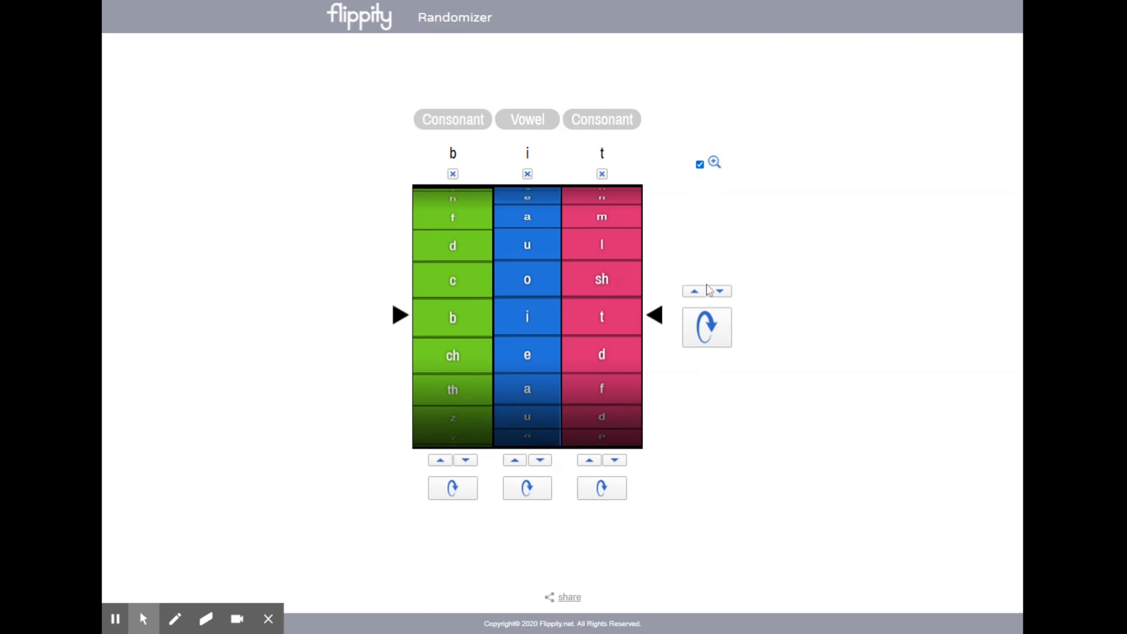
{"action": "left_click", "coordinate": [706, 327]}
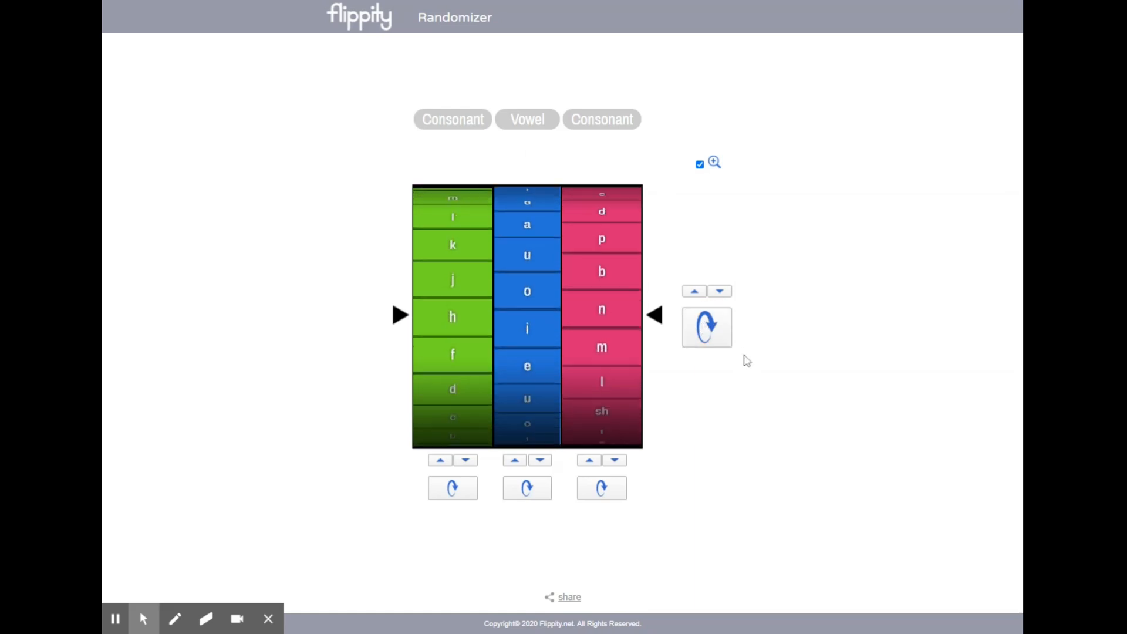
{"action": "left_click", "coordinate": [706, 327]}
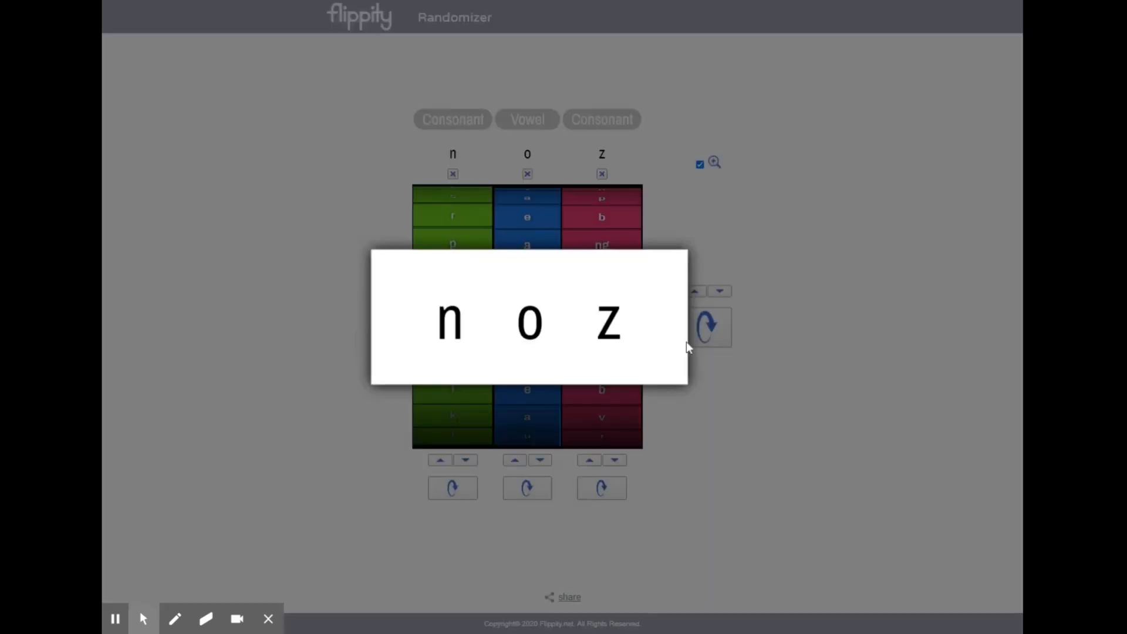
{"action": "mouse_move", "coordinate": [647, 327]}
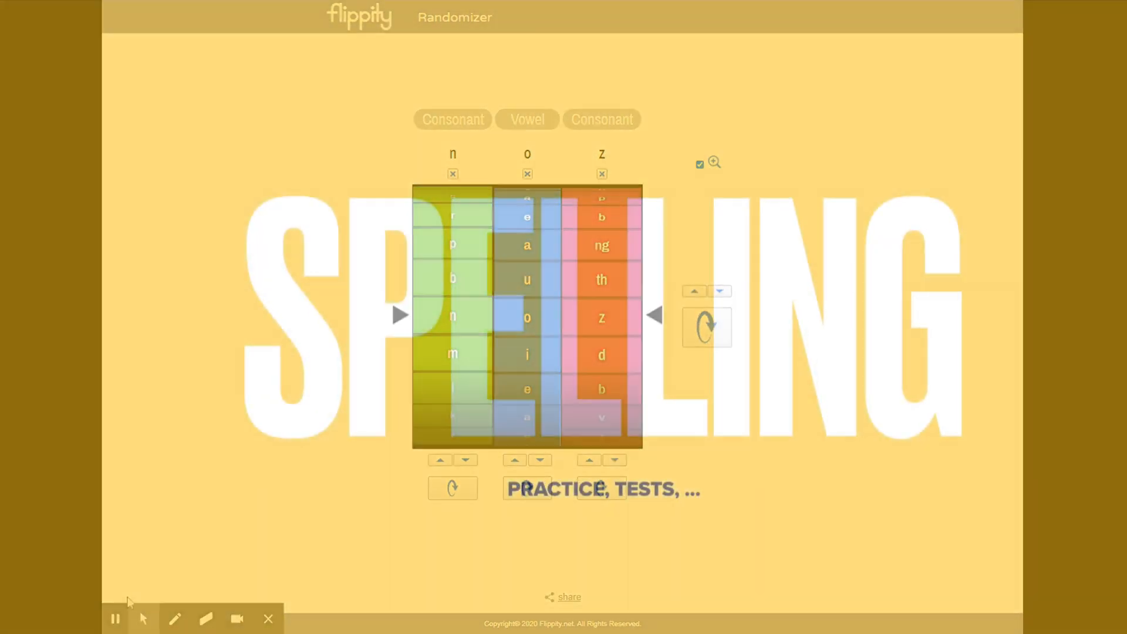
Open the Spelling Words example and choose word list A.
{"action": "left_click", "coordinate": [463, 17]}
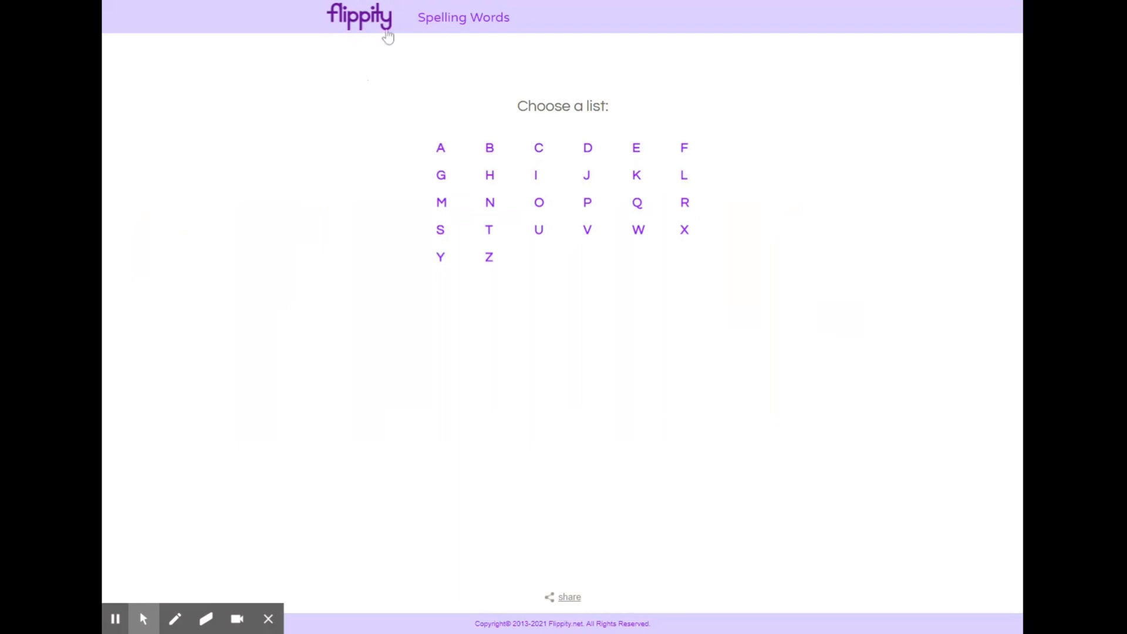
{"action": "mouse_move", "coordinate": [450, 87]}
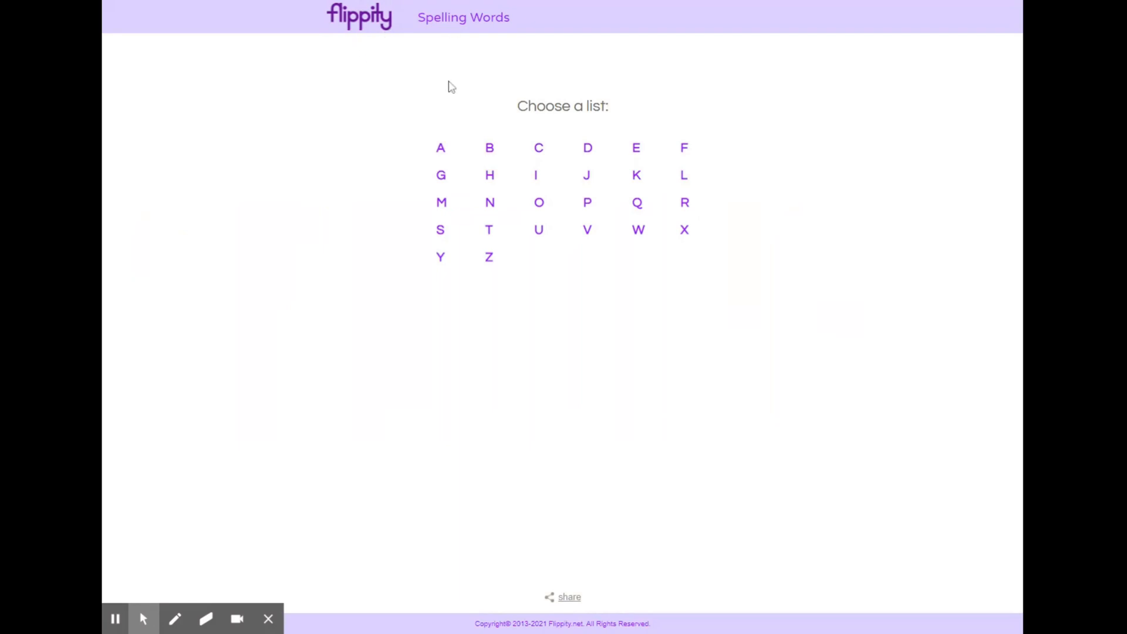
{"action": "mouse_move", "coordinate": [493, 273]}
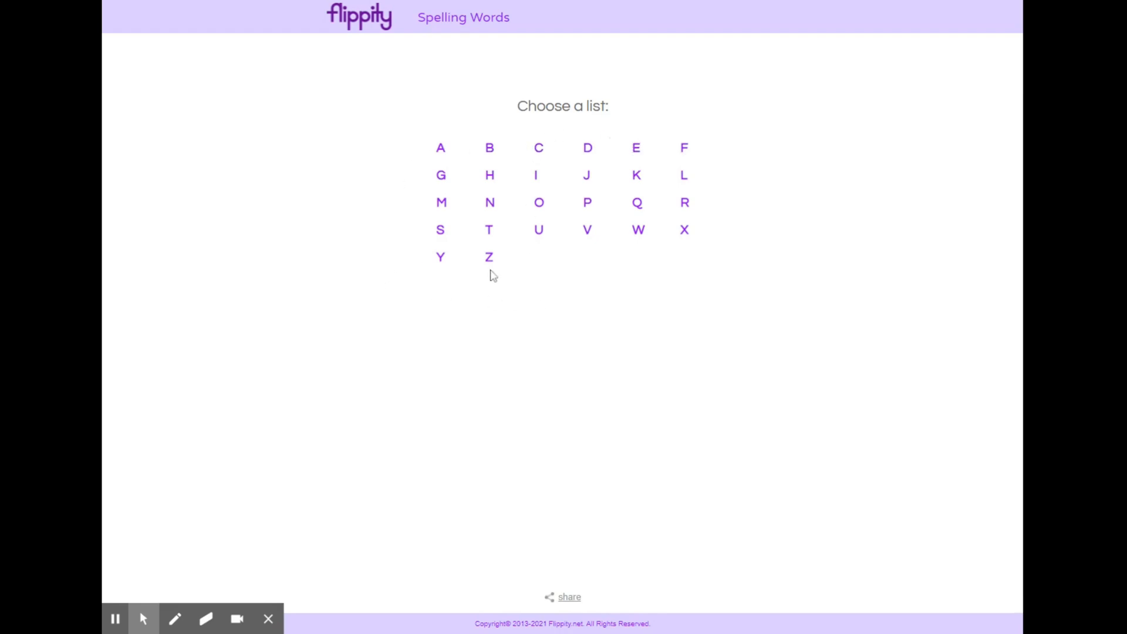
{"action": "mouse_move", "coordinate": [228, 113]}
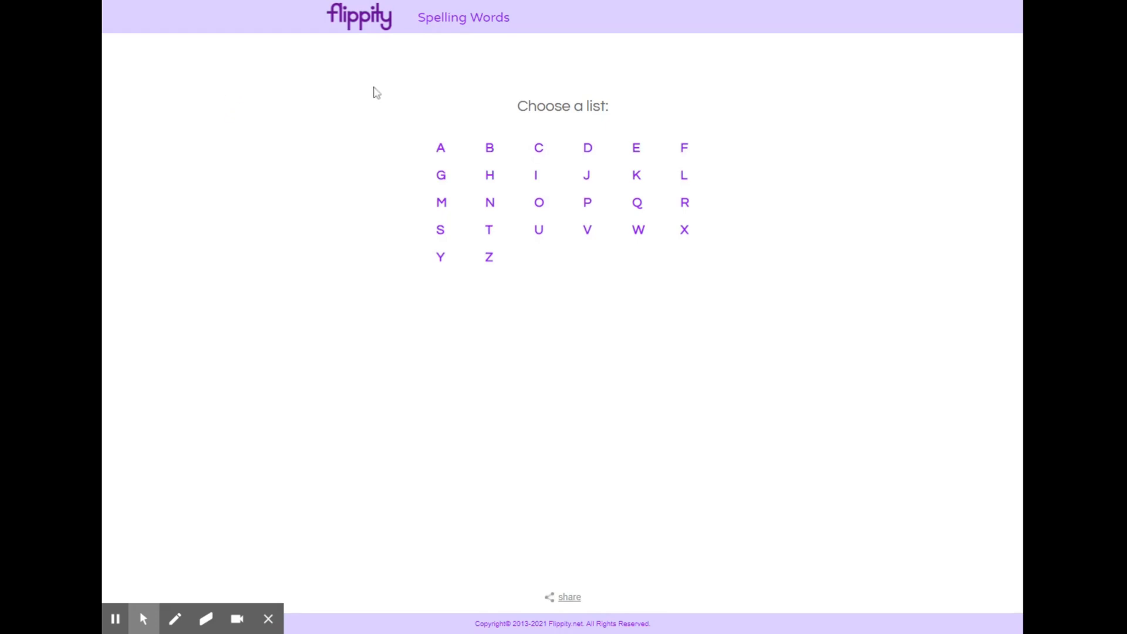
{"action": "mouse_move", "coordinate": [440, 135]}
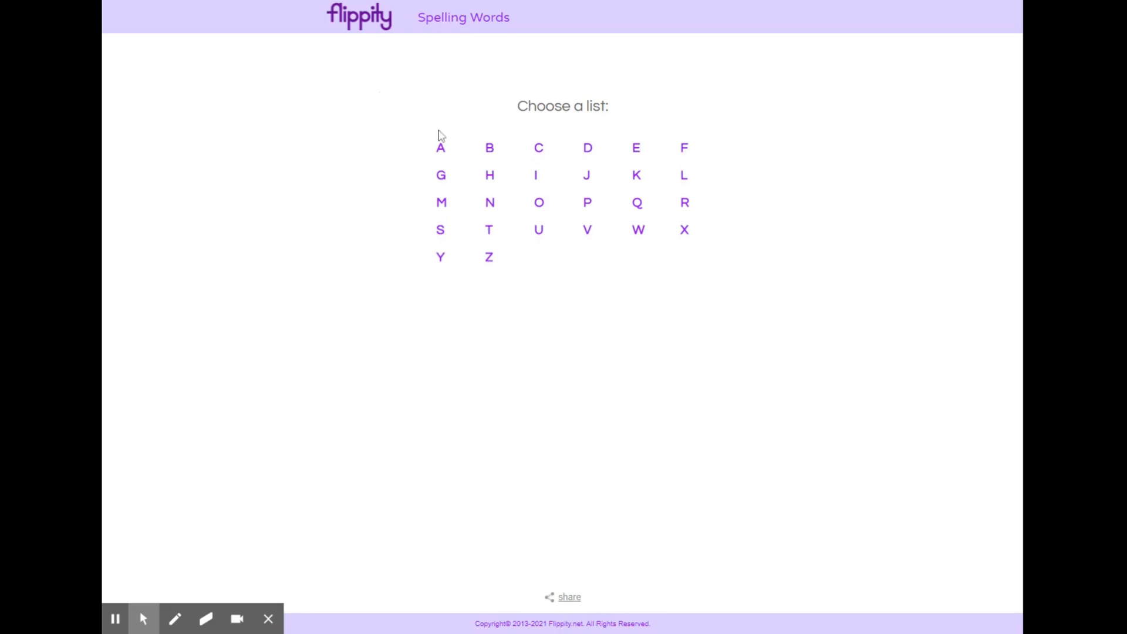
{"action": "mouse_move", "coordinate": [560, 153]}
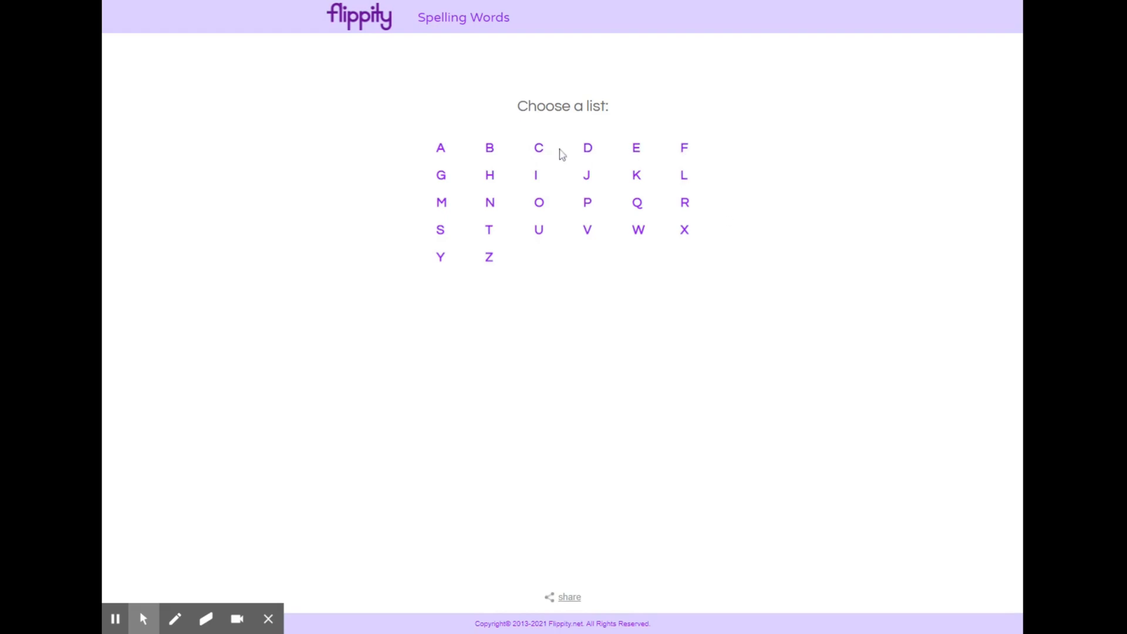
{"action": "left_click", "coordinate": [439, 147]}
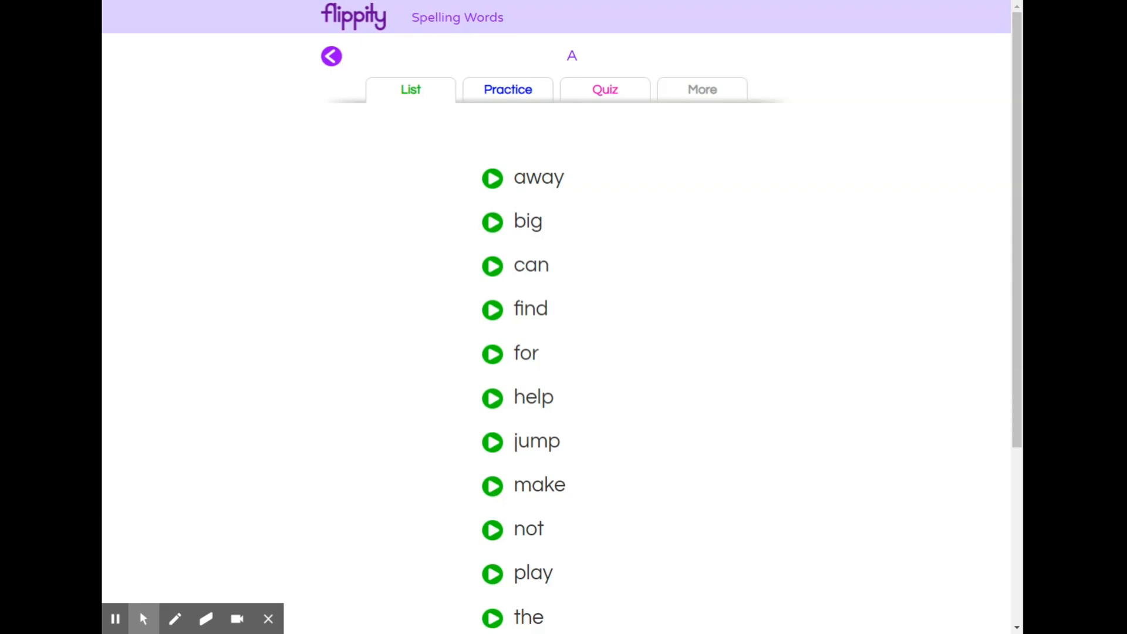
View list A in Practice mode and More games, then return to its word list.
{"action": "left_click", "coordinate": [513, 89]}
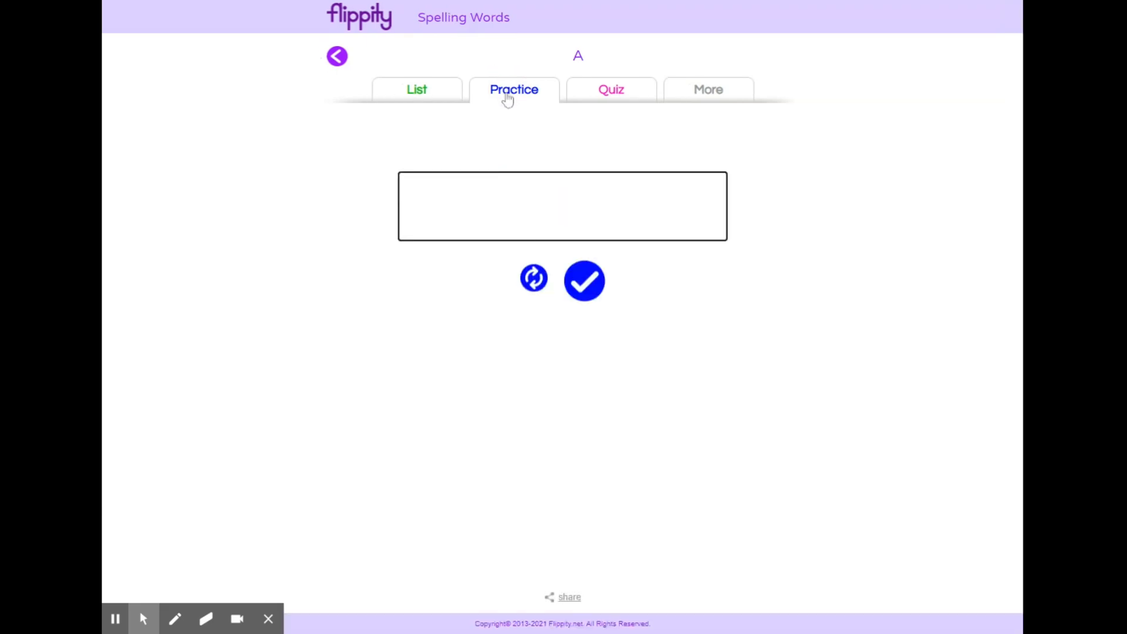
{"action": "mouse_move", "coordinate": [610, 97]}
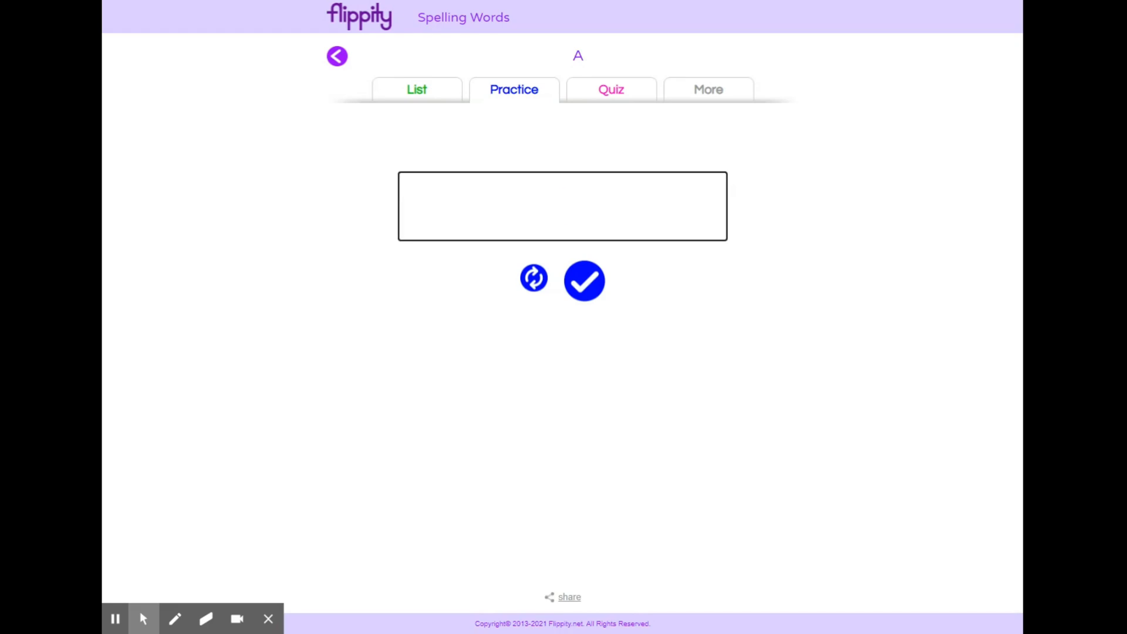
{"action": "mouse_move", "coordinate": [686, 108]}
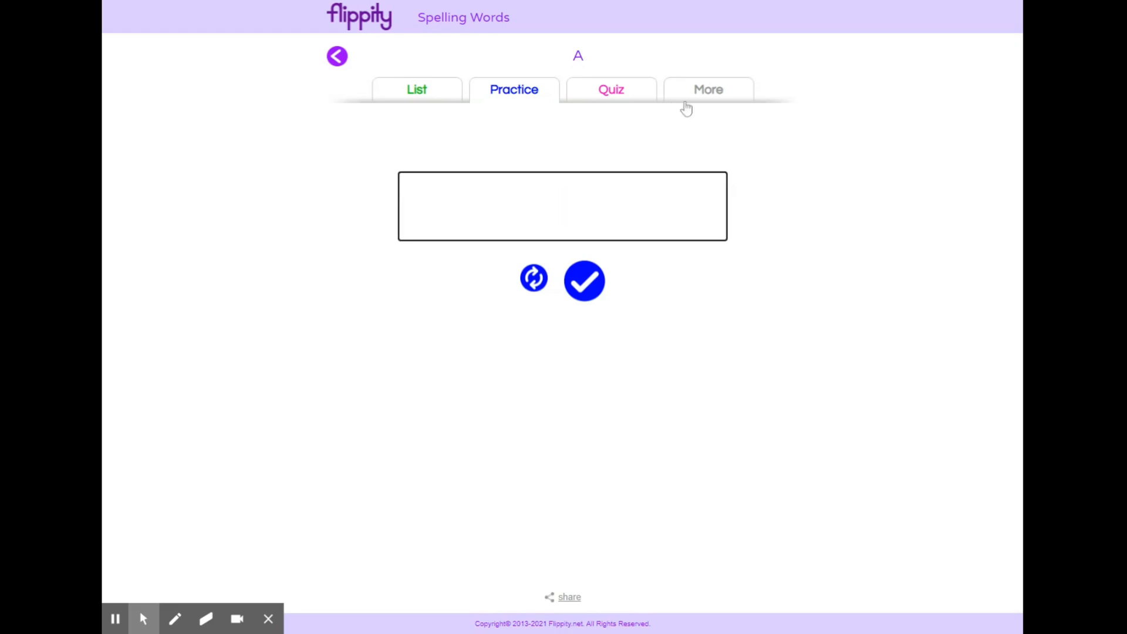
{"action": "left_click", "coordinate": [707, 89]}
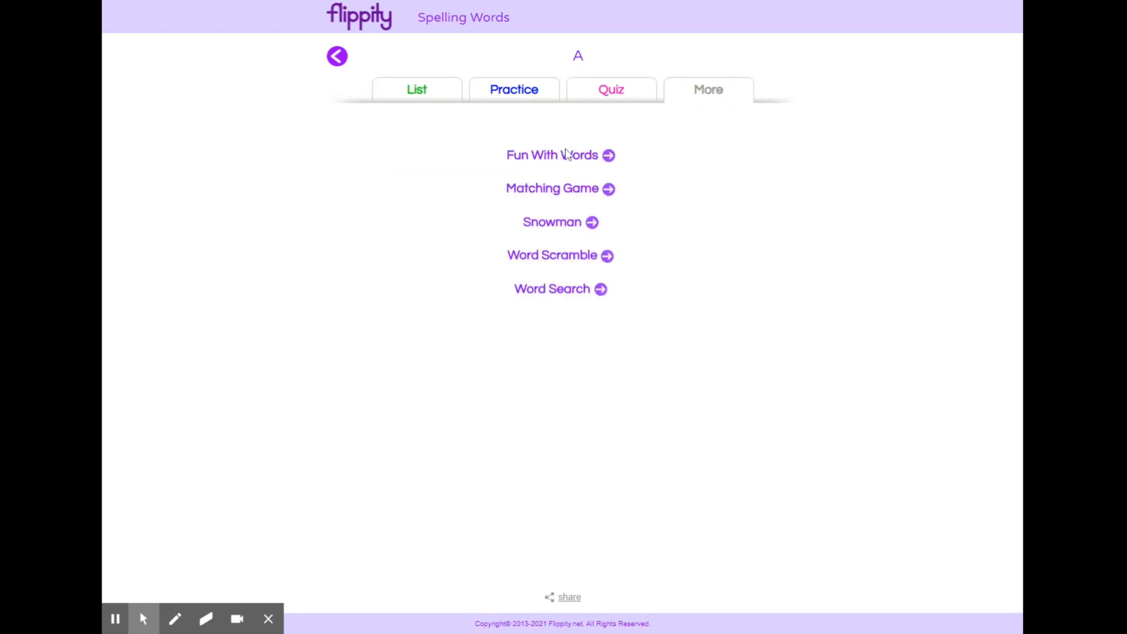
{"action": "mouse_move", "coordinate": [562, 302]}
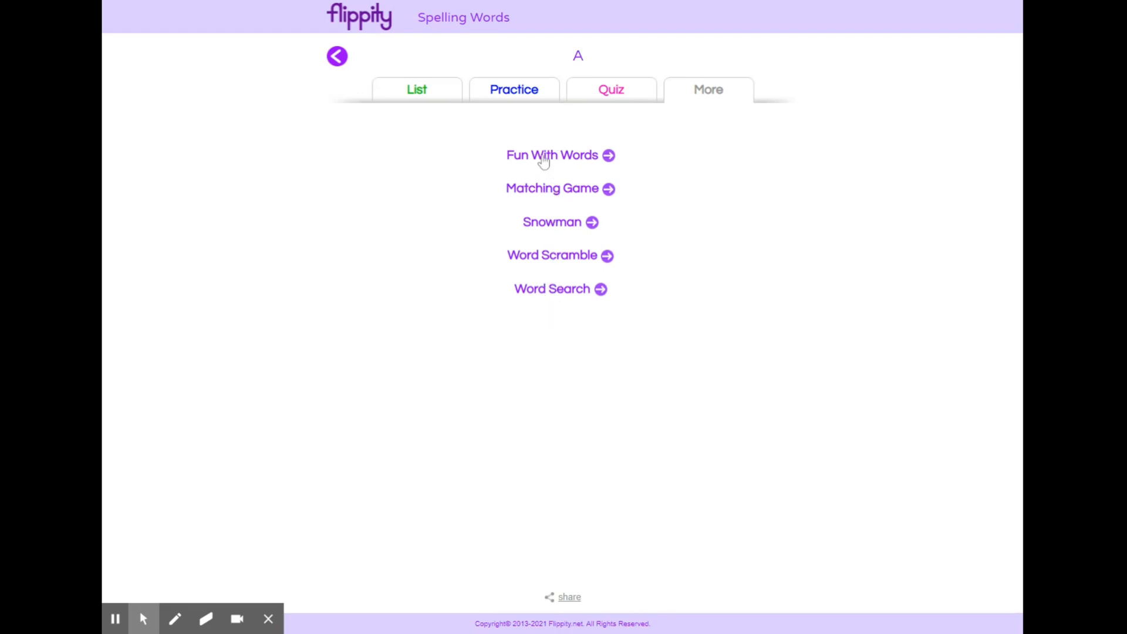
{"action": "mouse_move", "coordinate": [402, 92]}
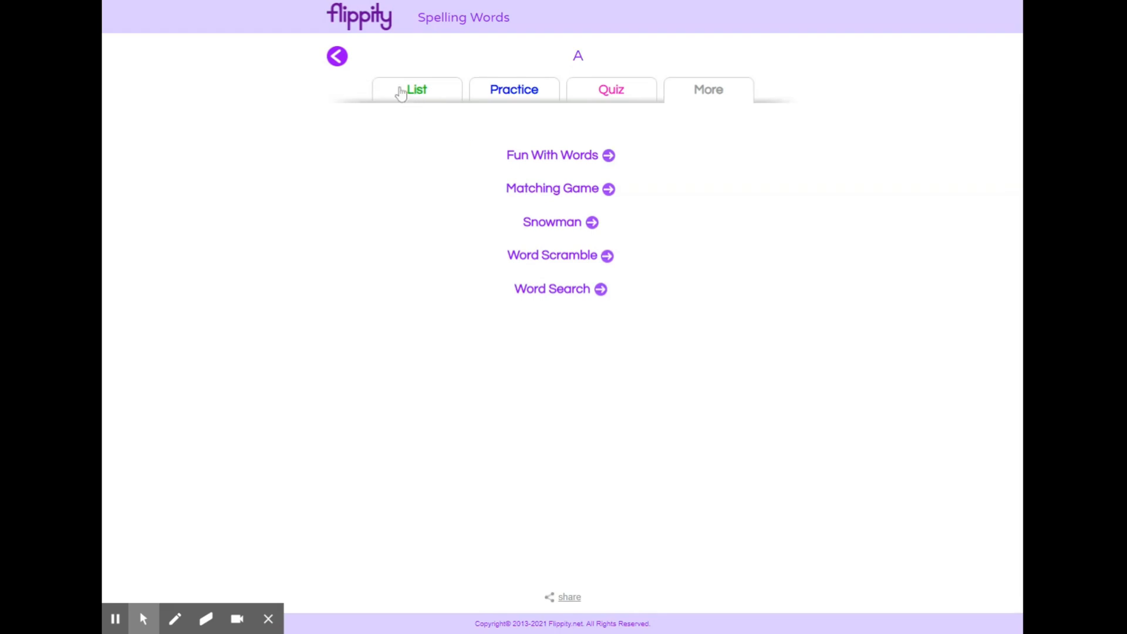
{"action": "left_click", "coordinate": [410, 90]}
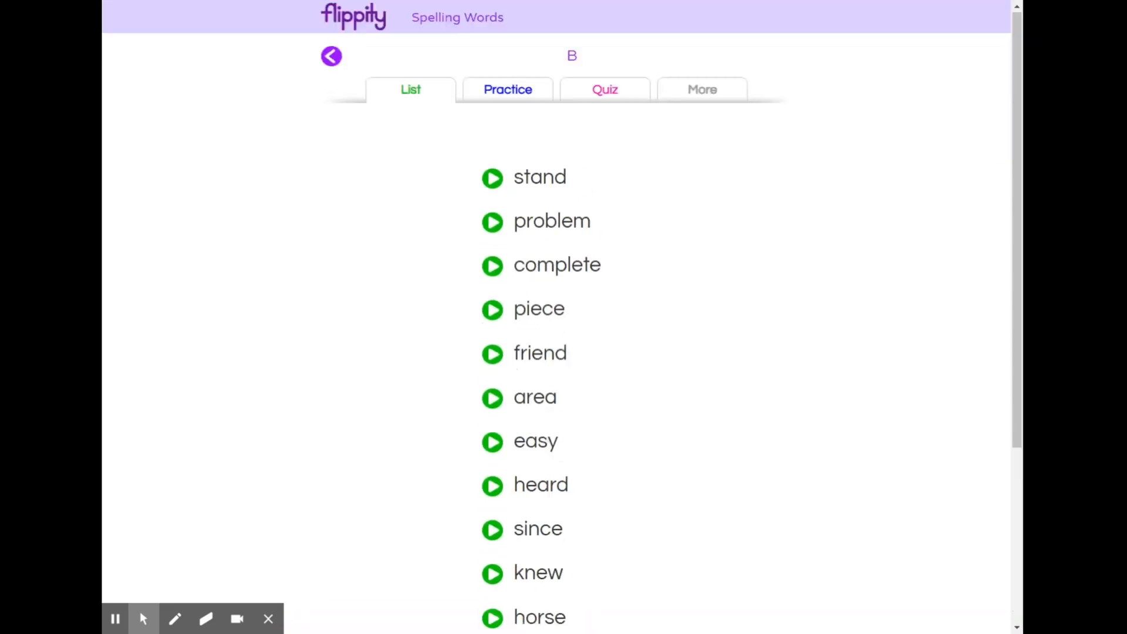
Browse spelling lists B and D from the list chooser.
{"action": "left_click", "coordinate": [331, 56]}
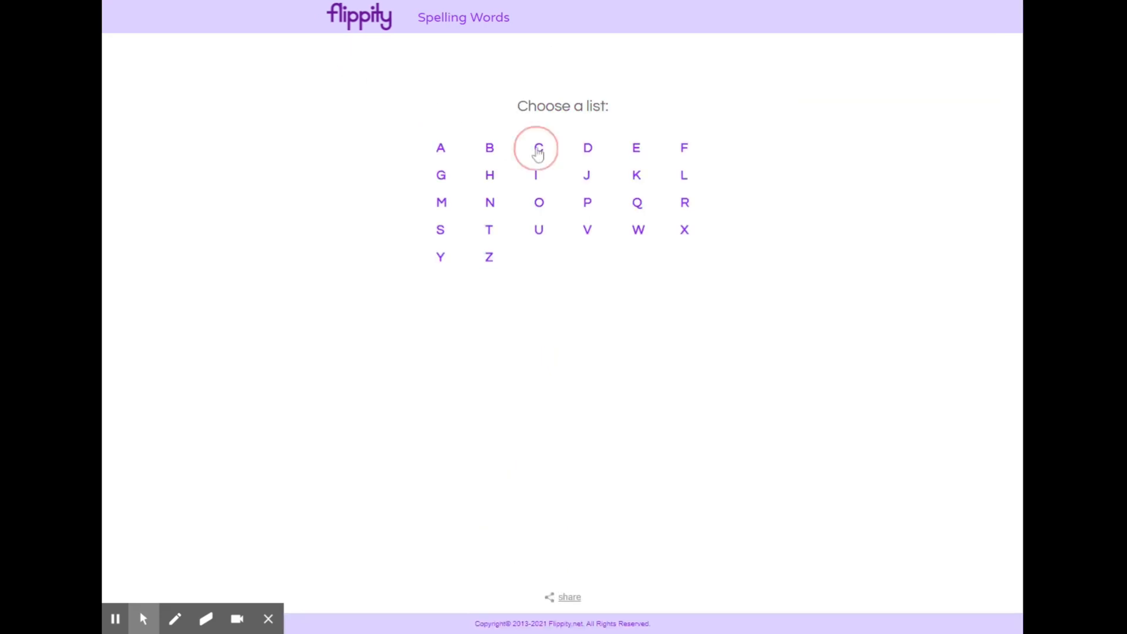
{"action": "left_click", "coordinate": [534, 148]}
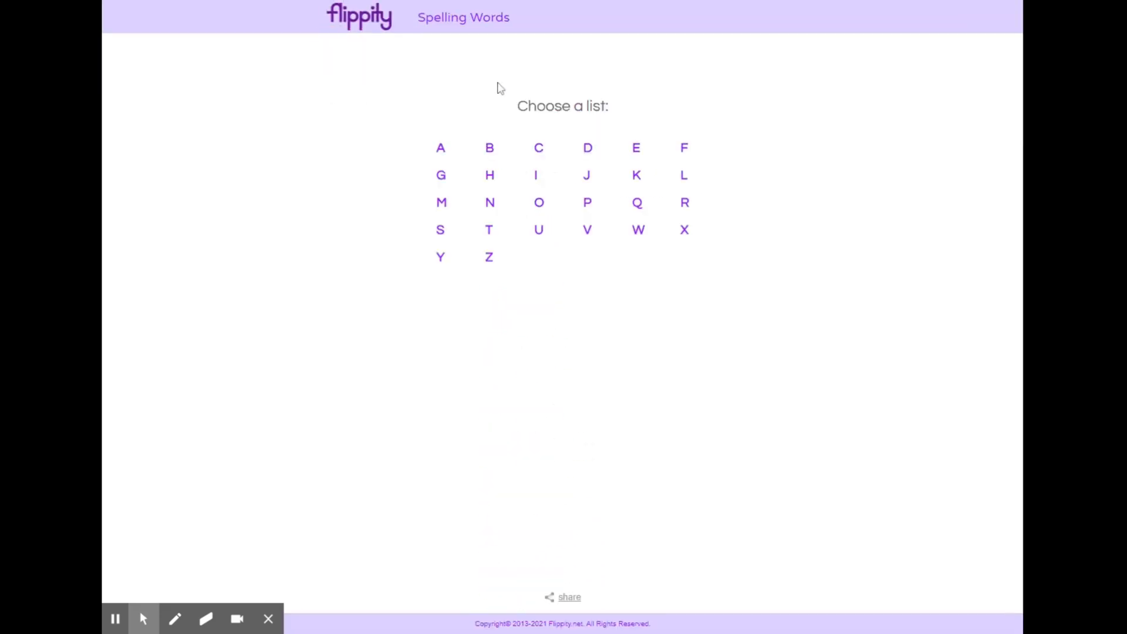
{"action": "left_click", "coordinate": [587, 148]}
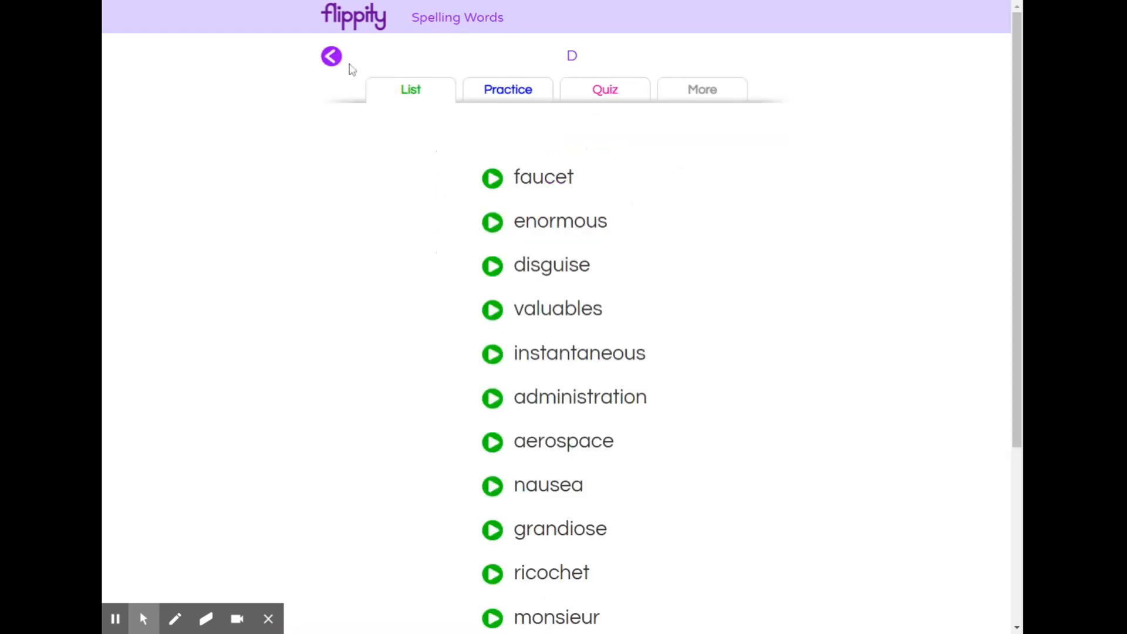
{"action": "left_click", "coordinate": [331, 56]}
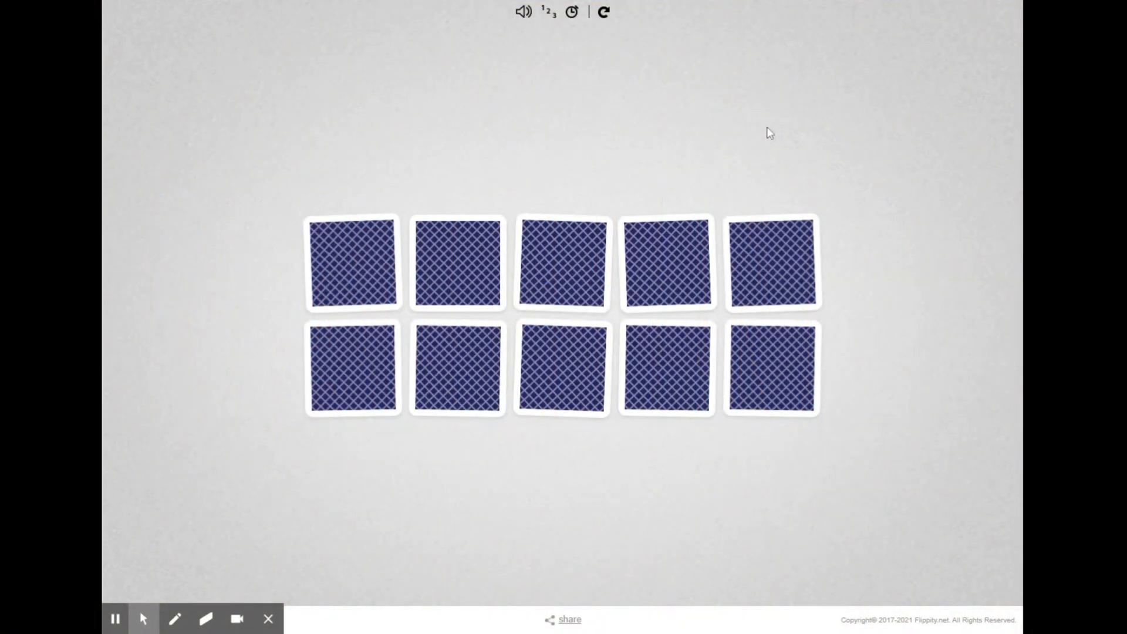
{"action": "mouse_move", "coordinate": [429, 220]}
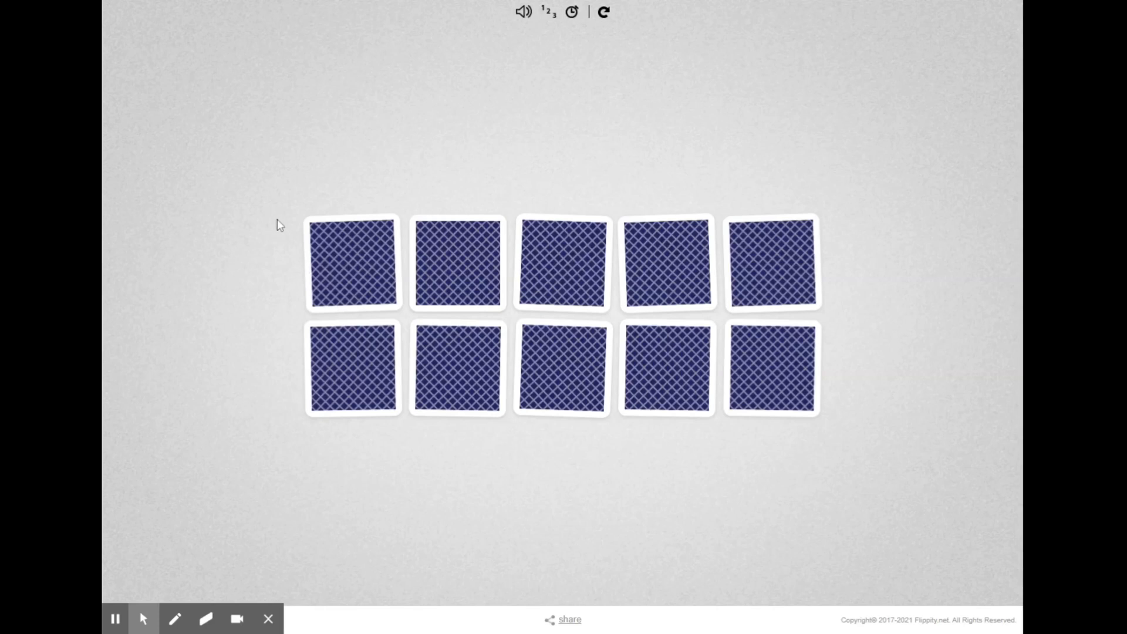
{"action": "mouse_move", "coordinate": [295, 211]}
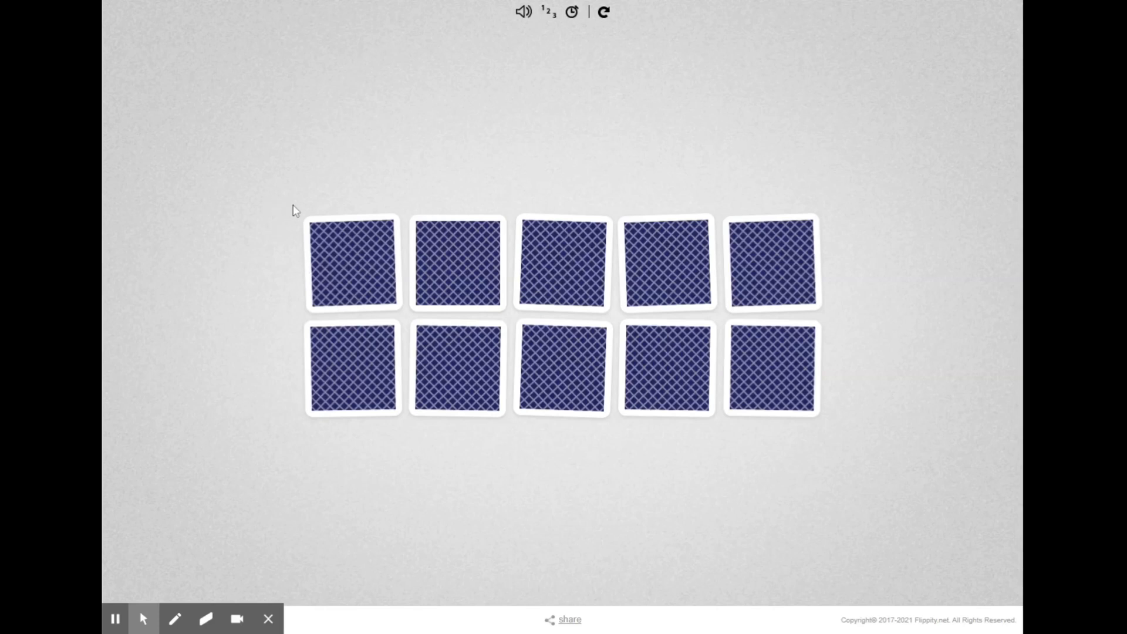
Flip 'glee', then other cards until 'with spirit and joy' matches it.
{"action": "left_click", "coordinate": [353, 263]}
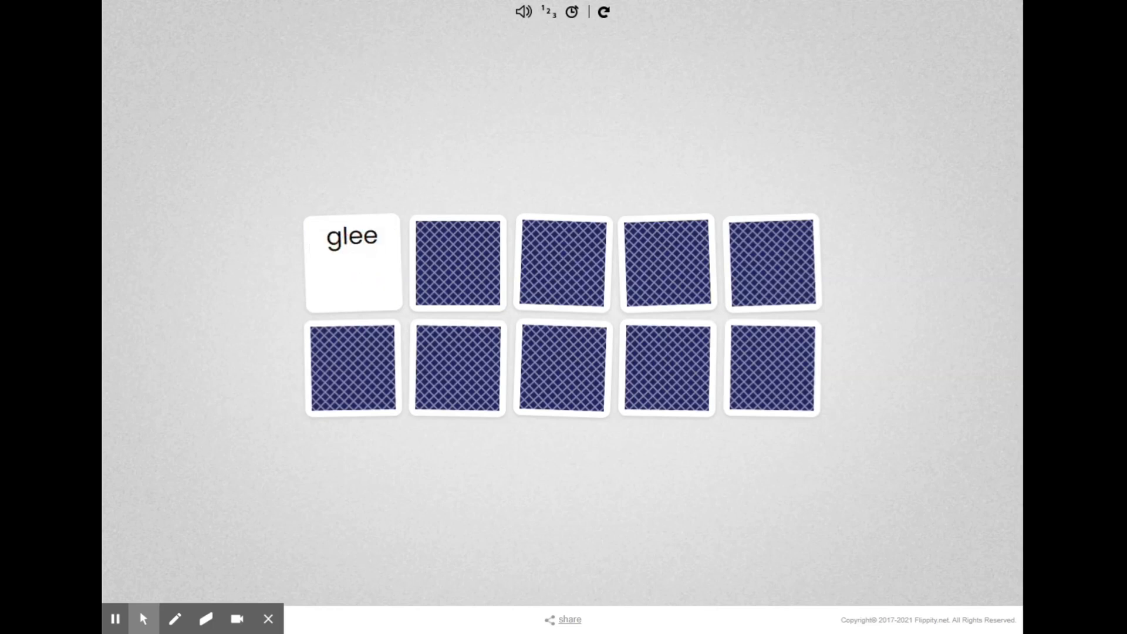
{"action": "mouse_move", "coordinate": [516, 361]}
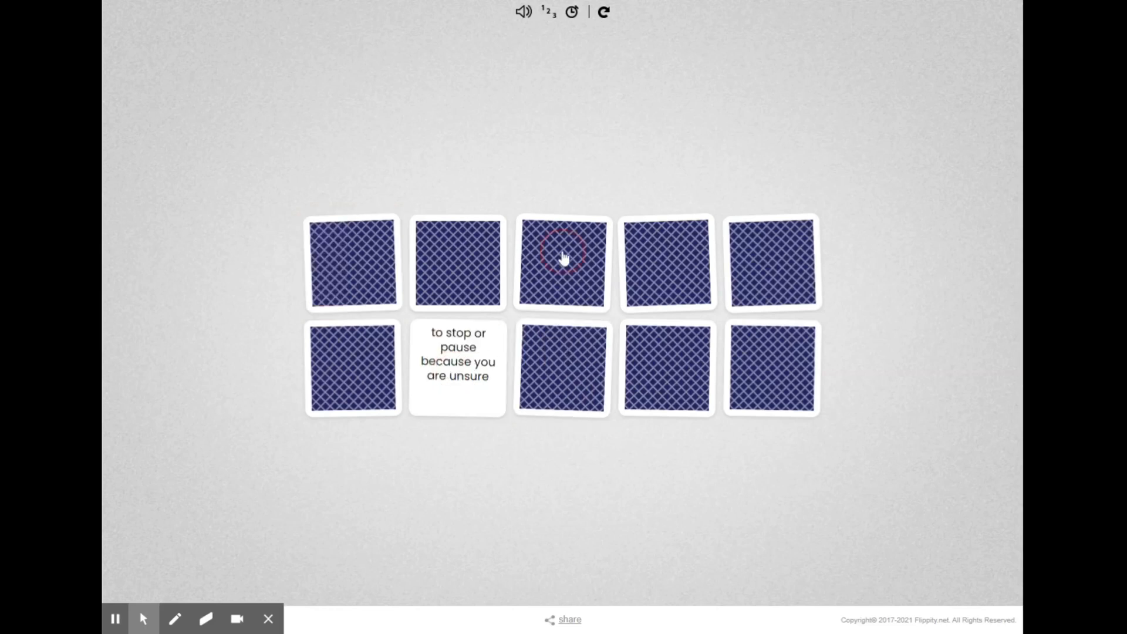
{"action": "left_click", "coordinate": [561, 263]}
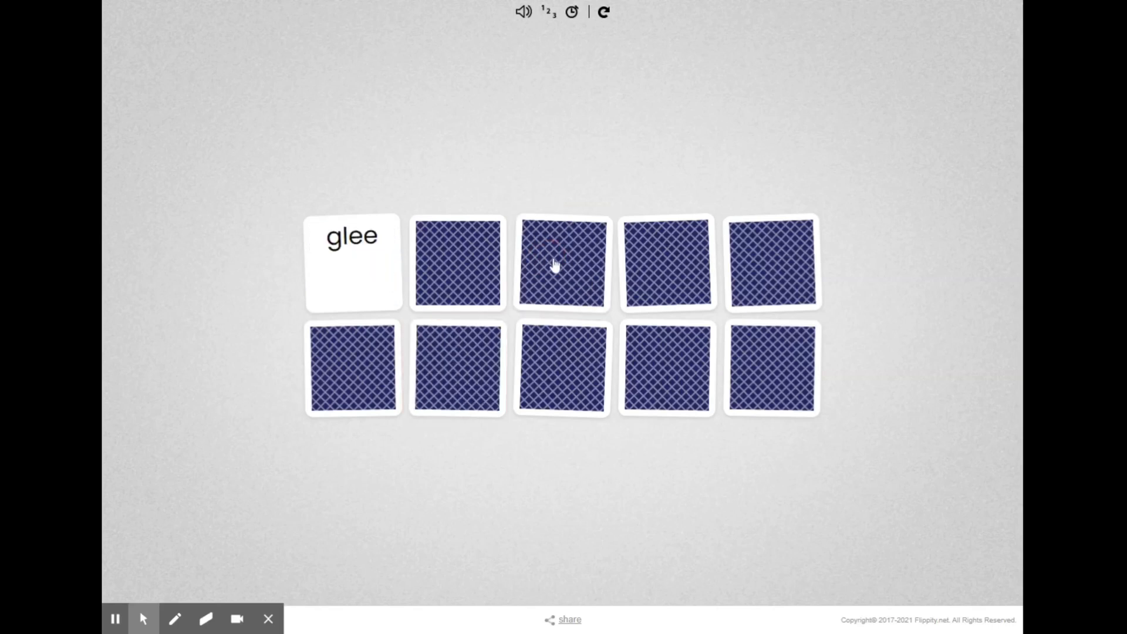
{"action": "left_click", "coordinate": [561, 262]}
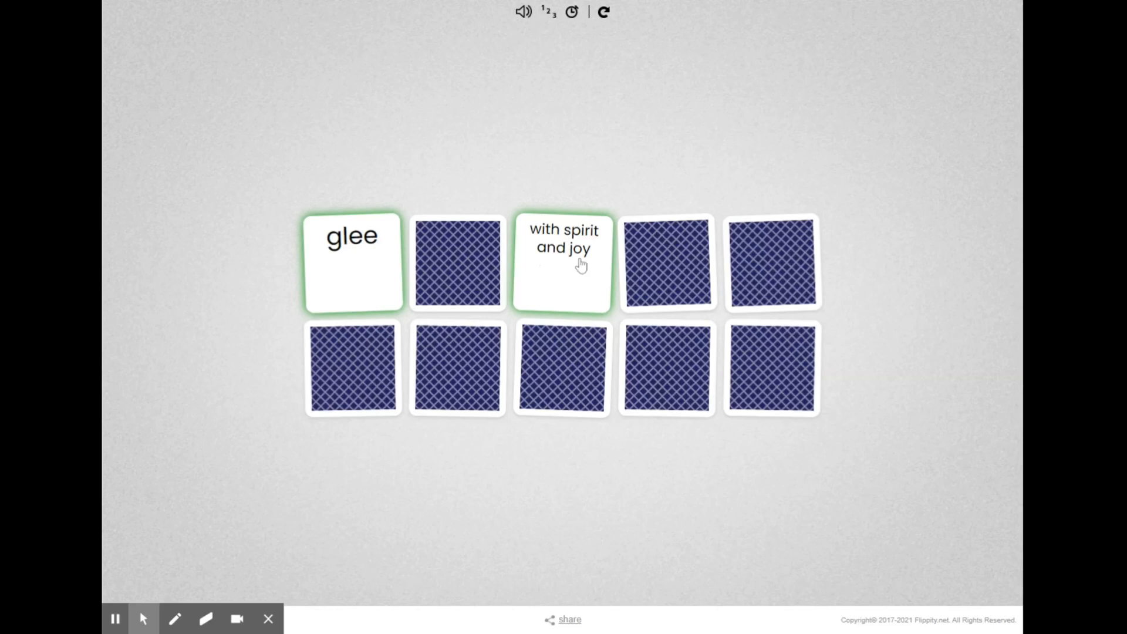
{"action": "mouse_move", "coordinate": [579, 193]}
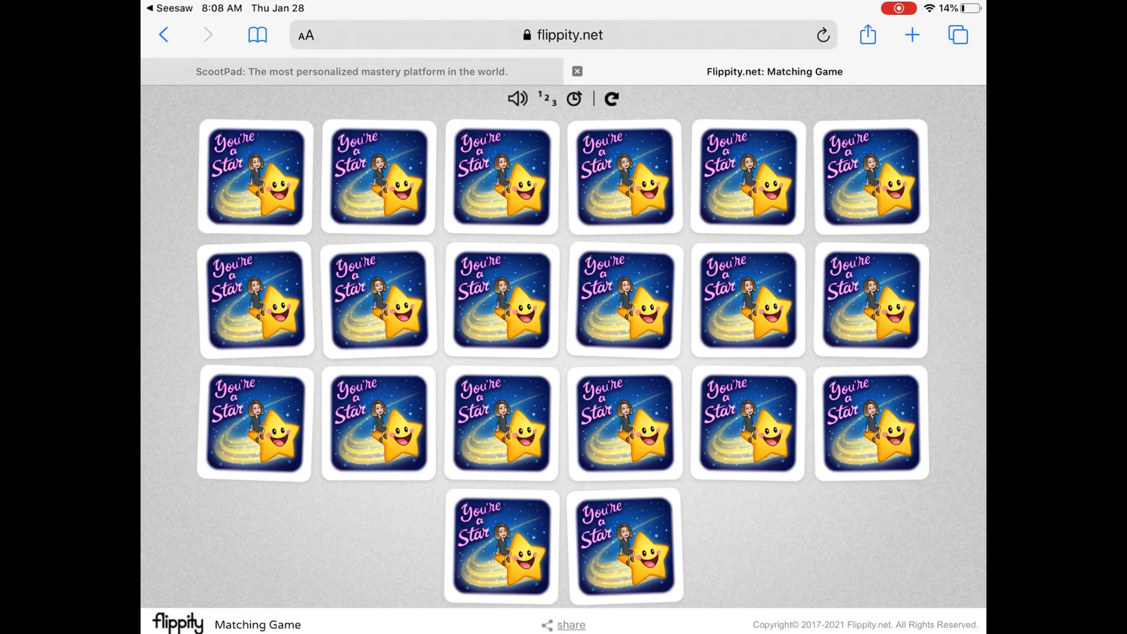
Flip a card in the star-card matching game.
{"action": "left_click", "coordinate": [254, 177]}
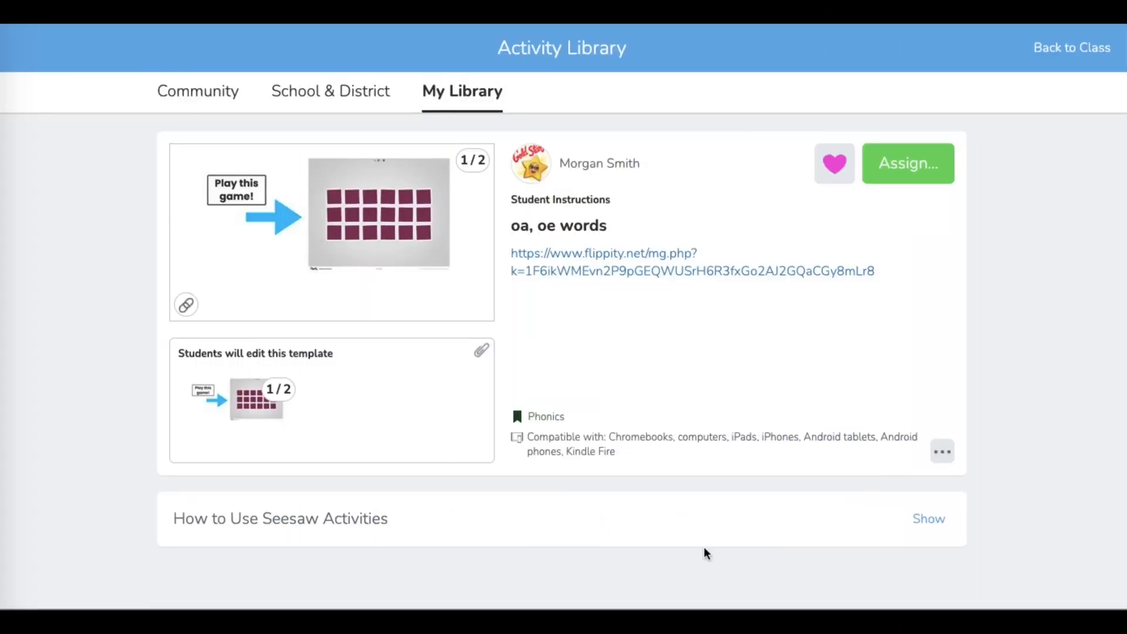
{"action": "mouse_move", "coordinate": [492, 237]}
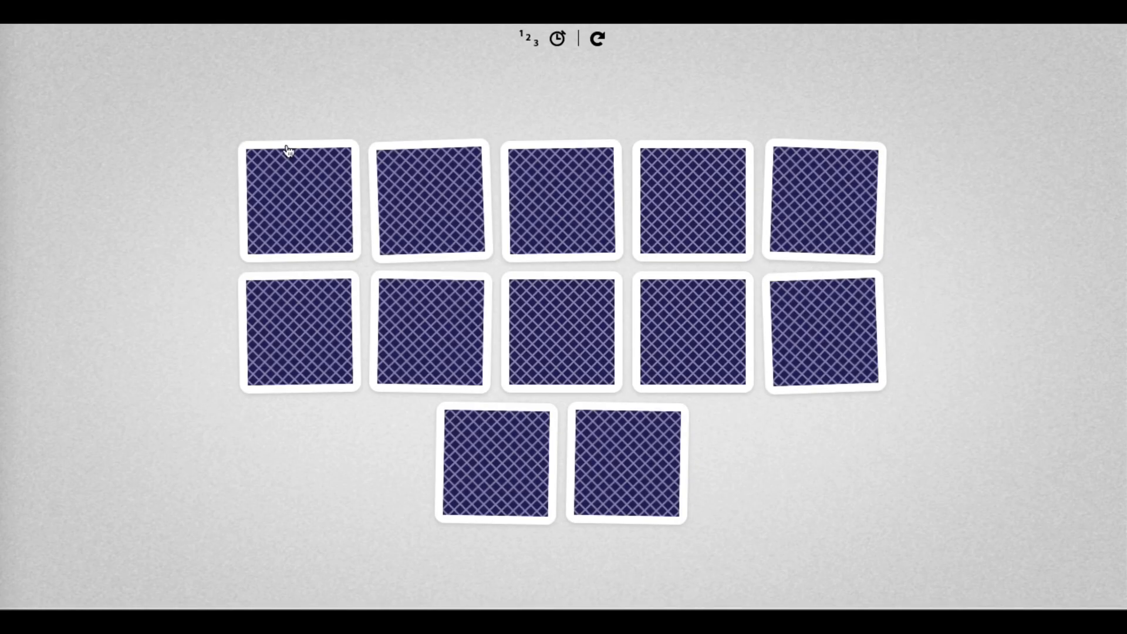
Flip 'doe' and its match, then turn over one of the remaining blue cards.
{"action": "left_click", "coordinate": [299, 201]}
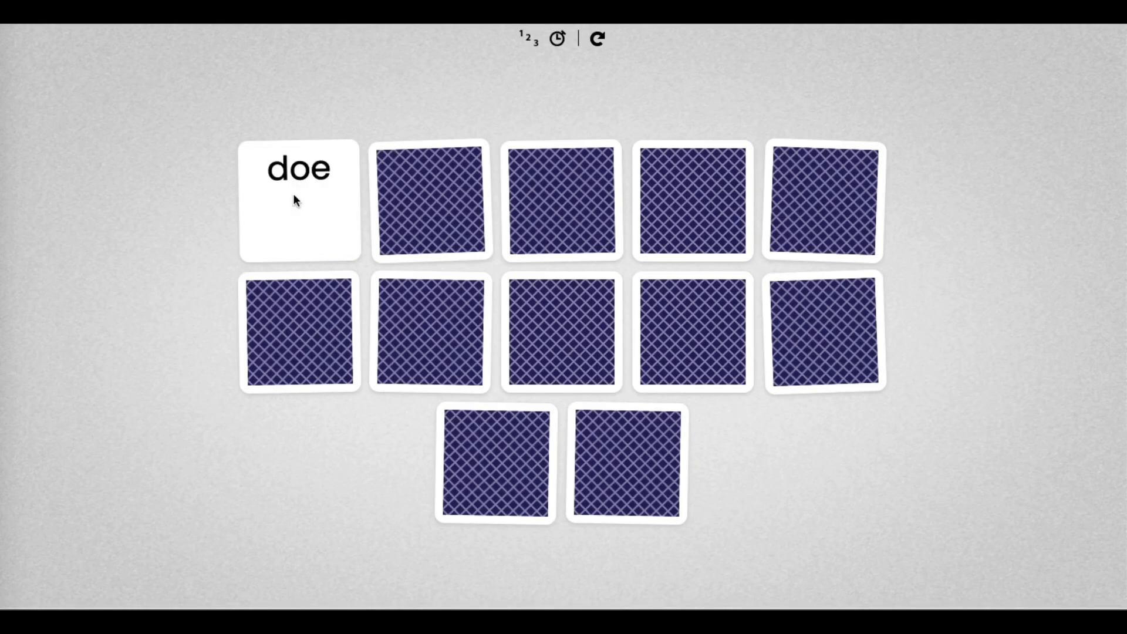
{"action": "left_click", "coordinate": [692, 199]}
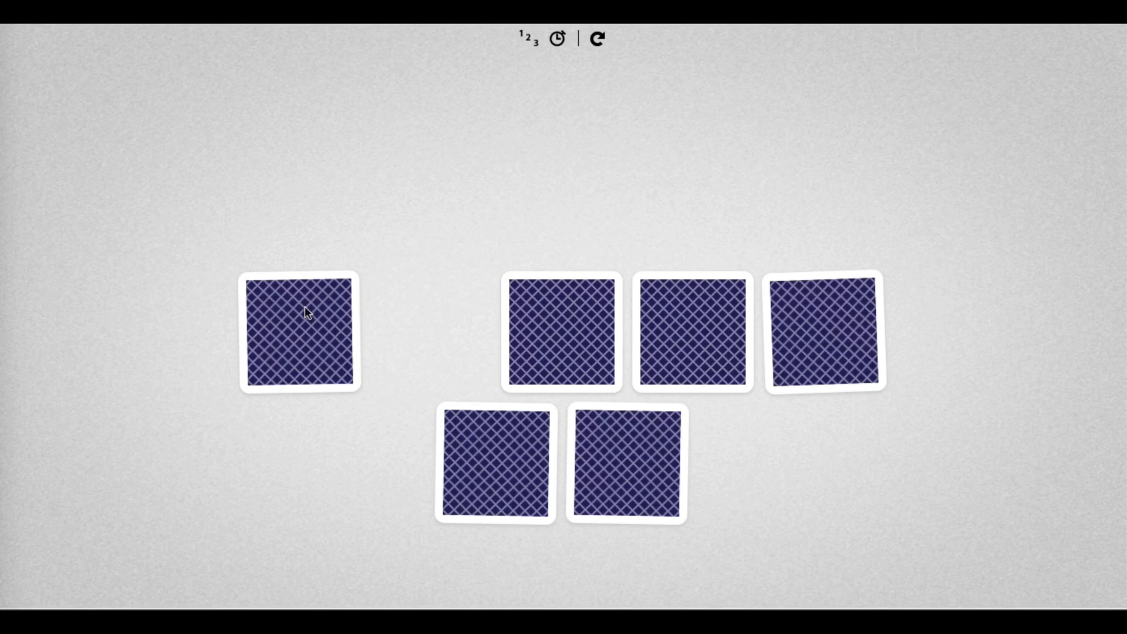
{"action": "left_click", "coordinate": [823, 332]}
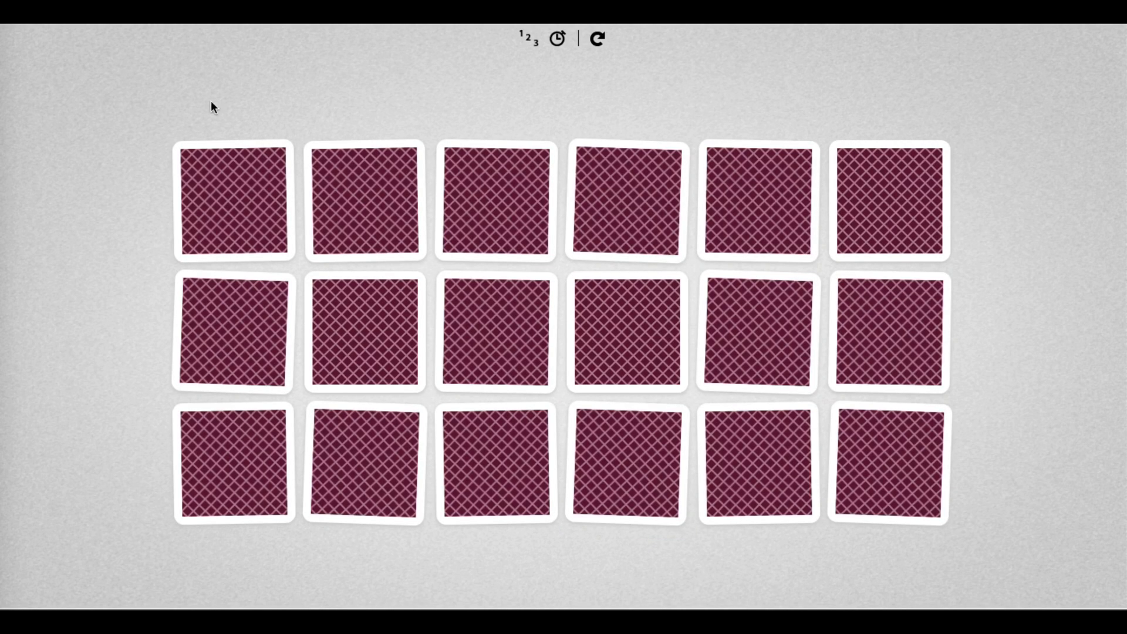
Flip a card in the pink maths matching game.
{"action": "left_click", "coordinate": [626, 333]}
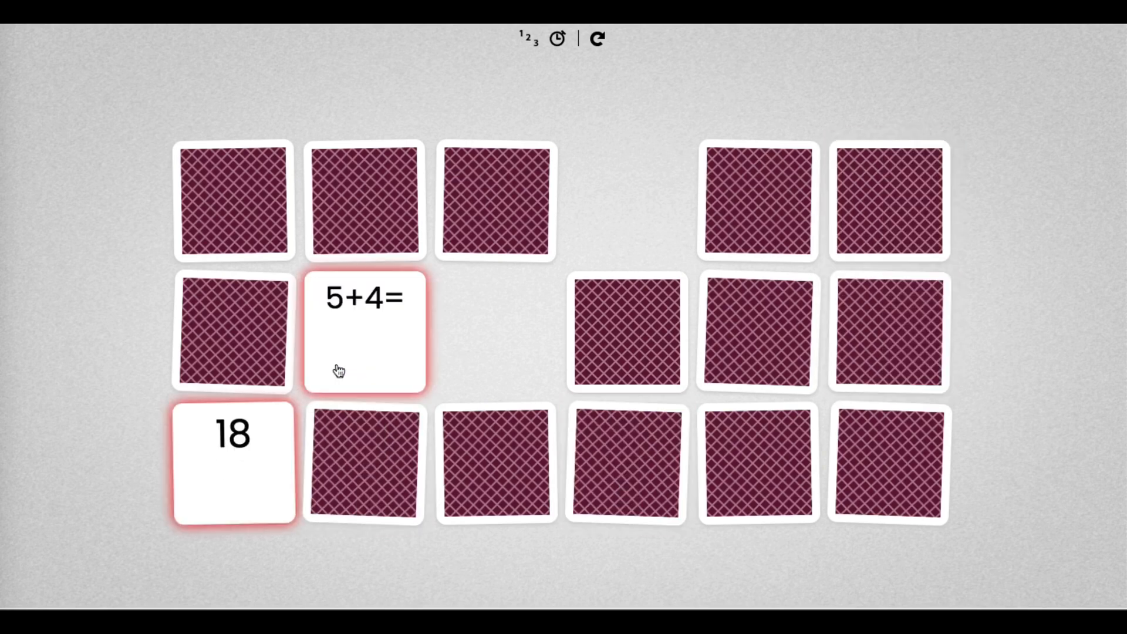
{"action": "mouse_move", "coordinate": [472, 362]}
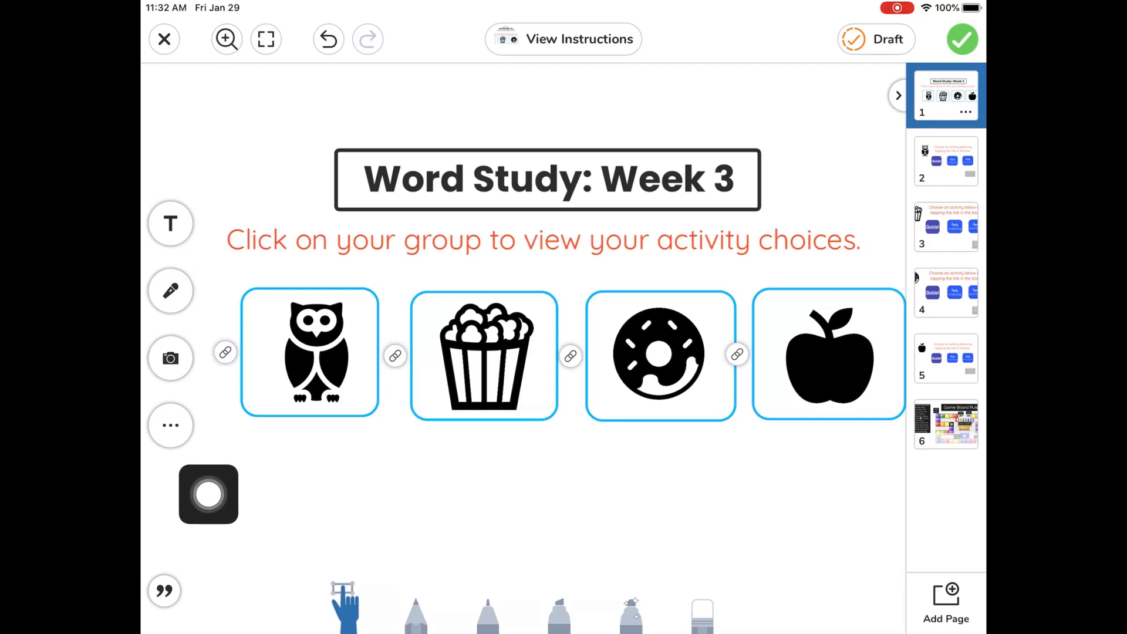
Tap the donut group image in 'Word Study: Week 3' to reach its activity links.
{"action": "left_click_drag", "start_coordinate": [209, 494], "coordinate": [506, 448]}
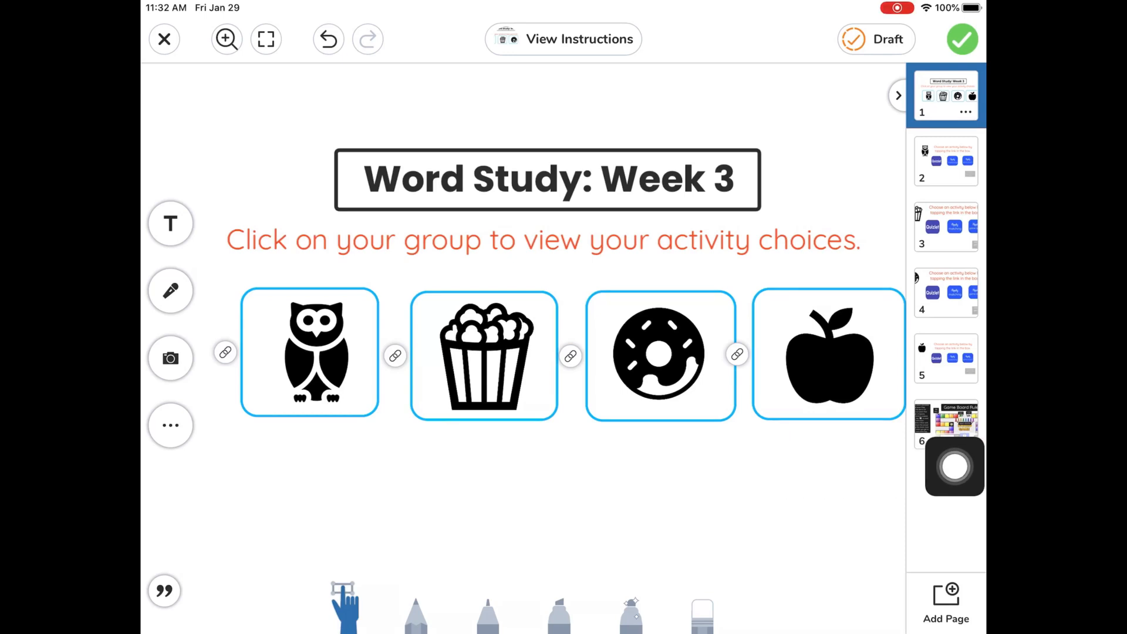
{"action": "left_click", "coordinate": [659, 354]}
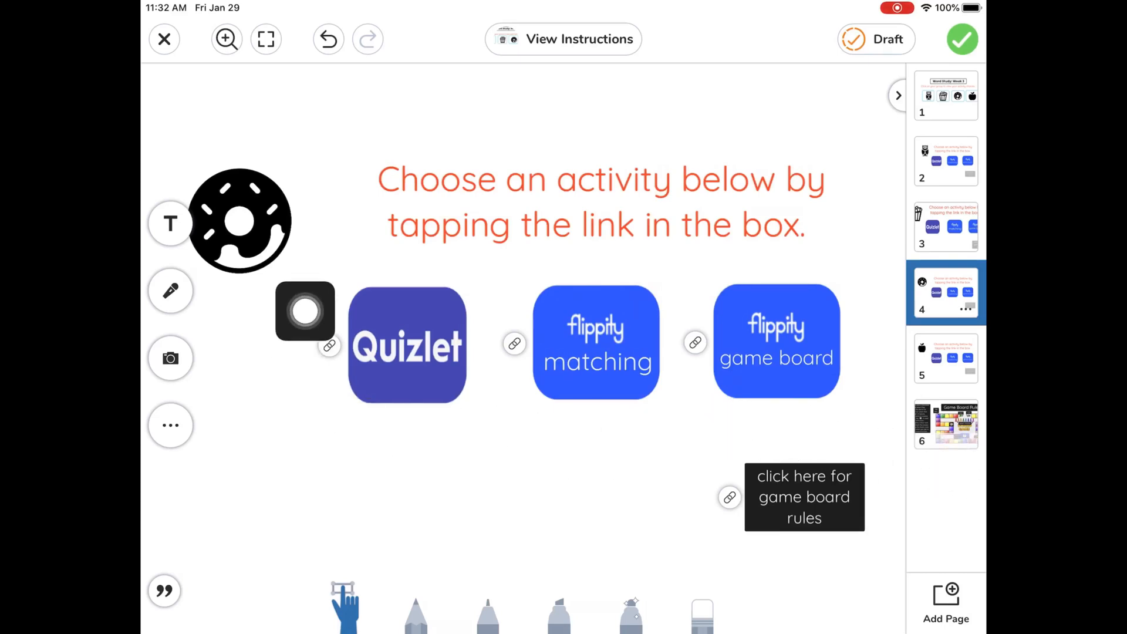
{"action": "left_click_drag", "start_coordinate": [305, 311], "coordinate": [596, 430]}
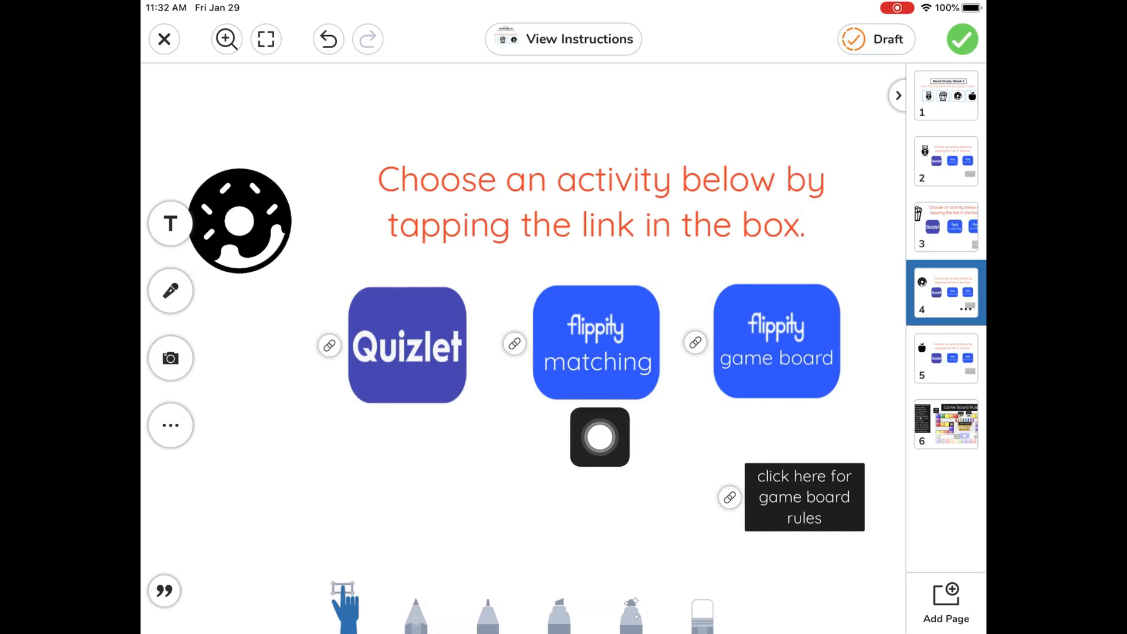
{"action": "left_click_drag", "start_coordinate": [599, 437], "coordinate": [772, 421]}
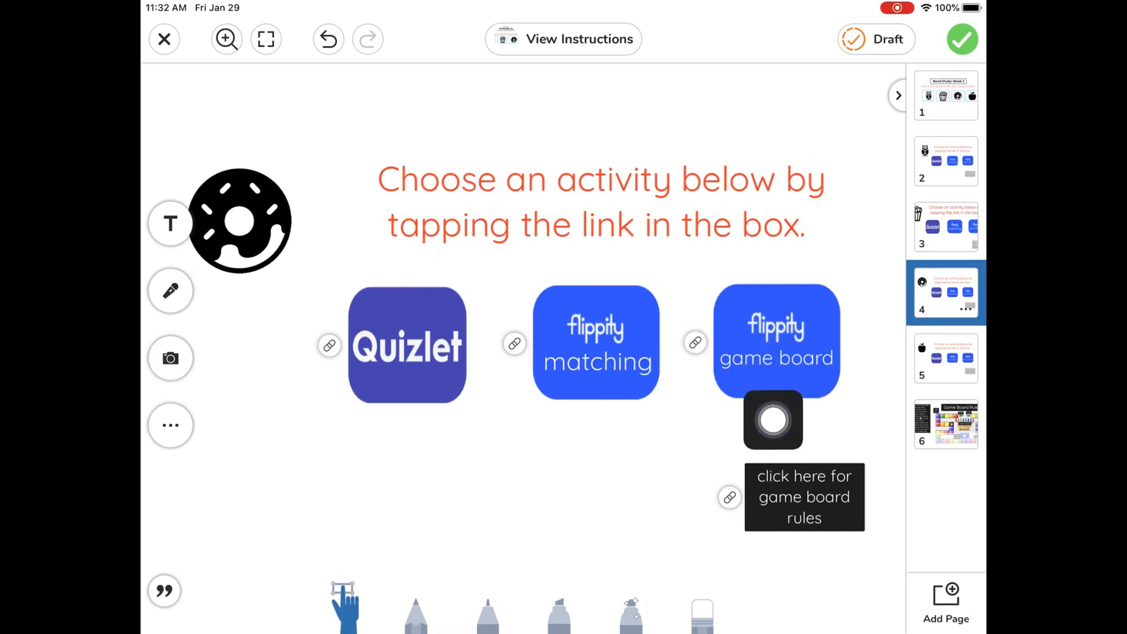
{"action": "left_click_drag", "start_coordinate": [773, 420], "coordinate": [599, 435]}
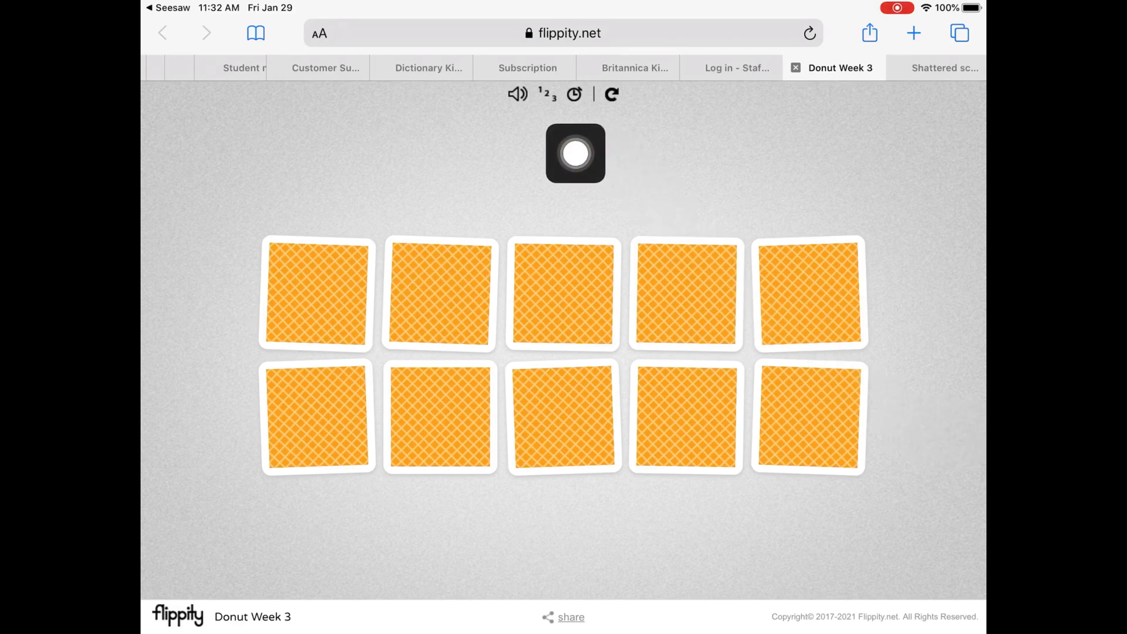
Flip cards to match Conversation with its definition, then turn over another card.
{"action": "left_click_drag", "start_coordinate": [575, 153], "coordinate": [173, 144]}
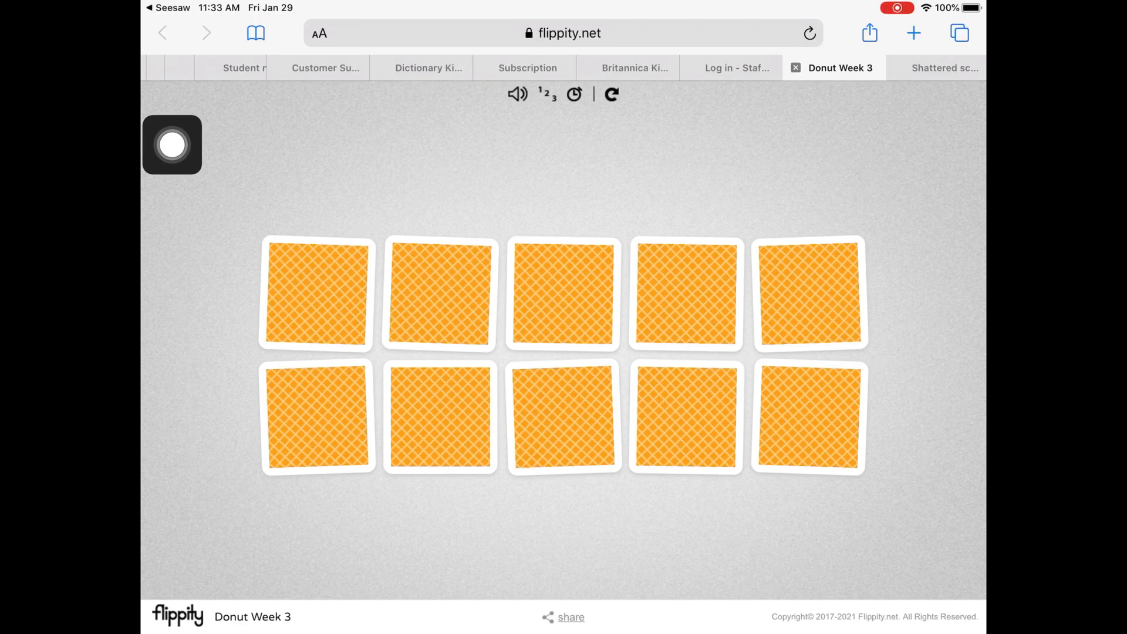
{"action": "left_click", "coordinate": [315, 294]}
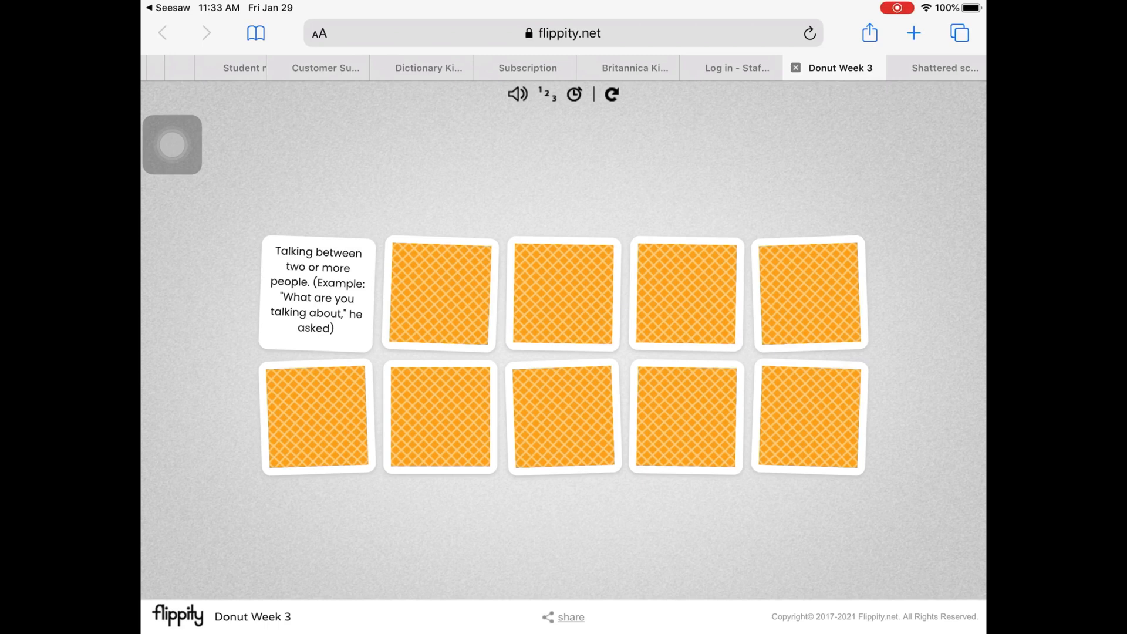
{"action": "left_click", "coordinate": [564, 417]}
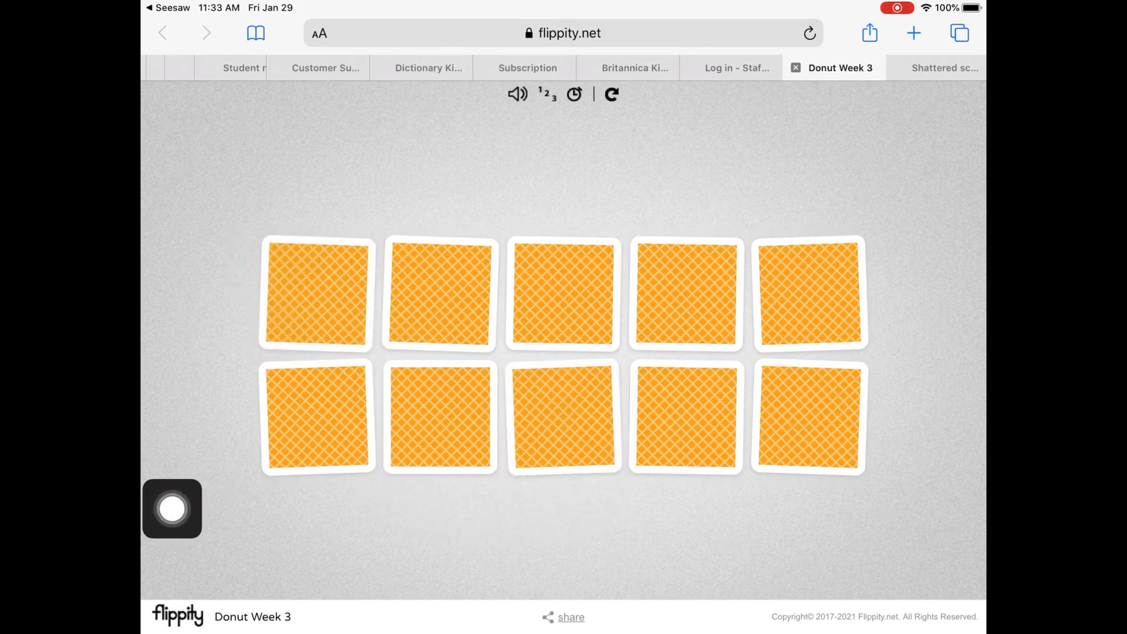
{"action": "left_click", "coordinate": [439, 417]}
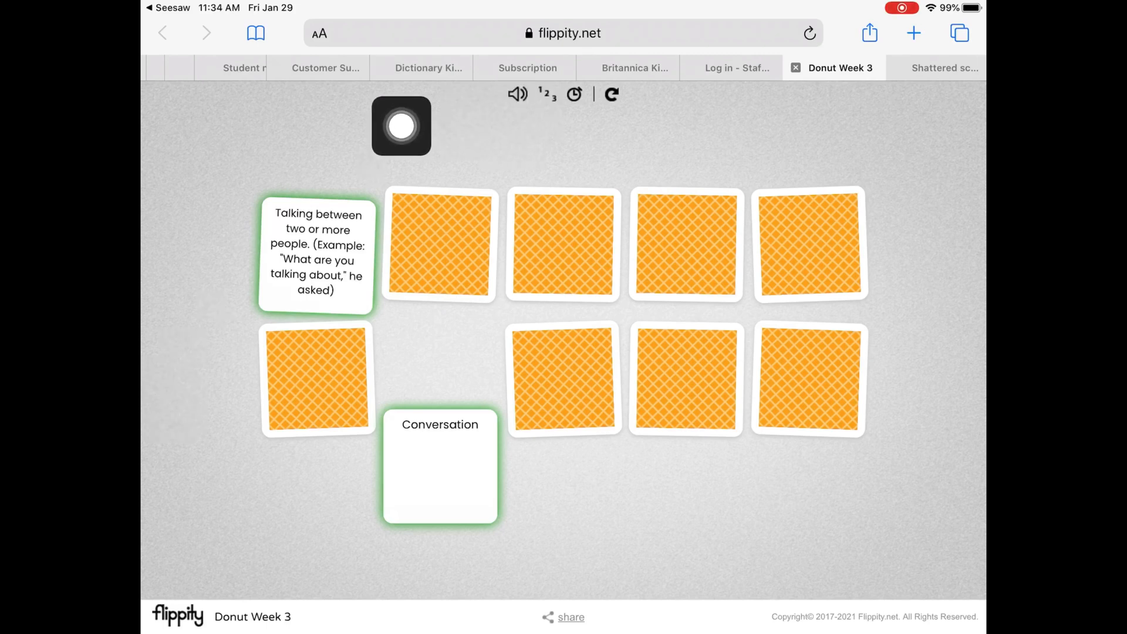
{"action": "left_click", "coordinate": [516, 94]}
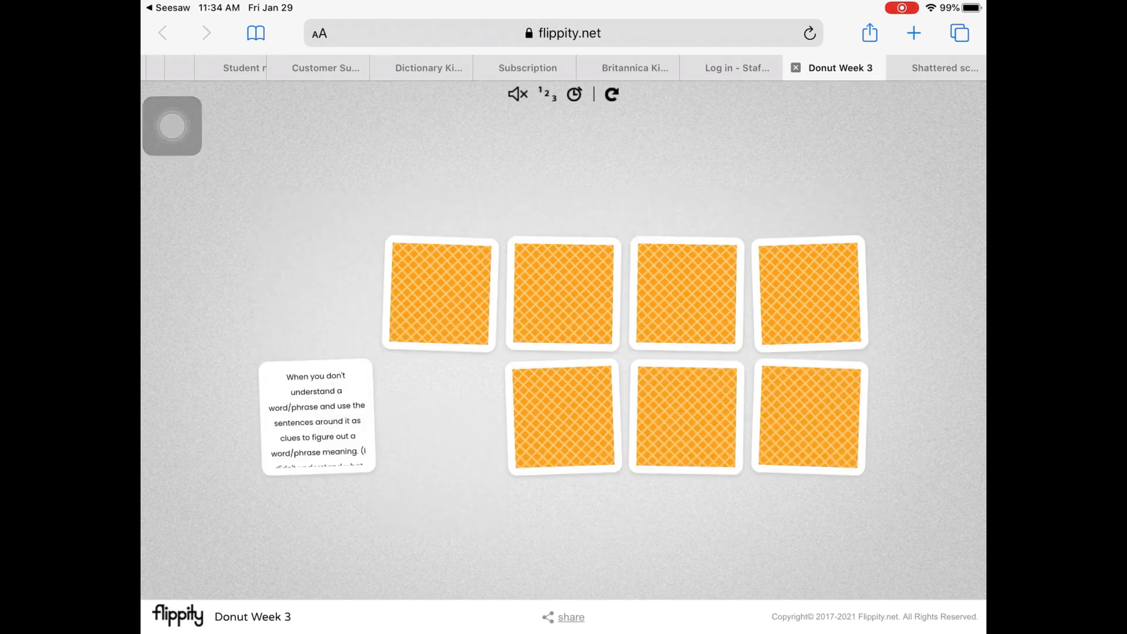
{"action": "left_click", "coordinate": [438, 293]}
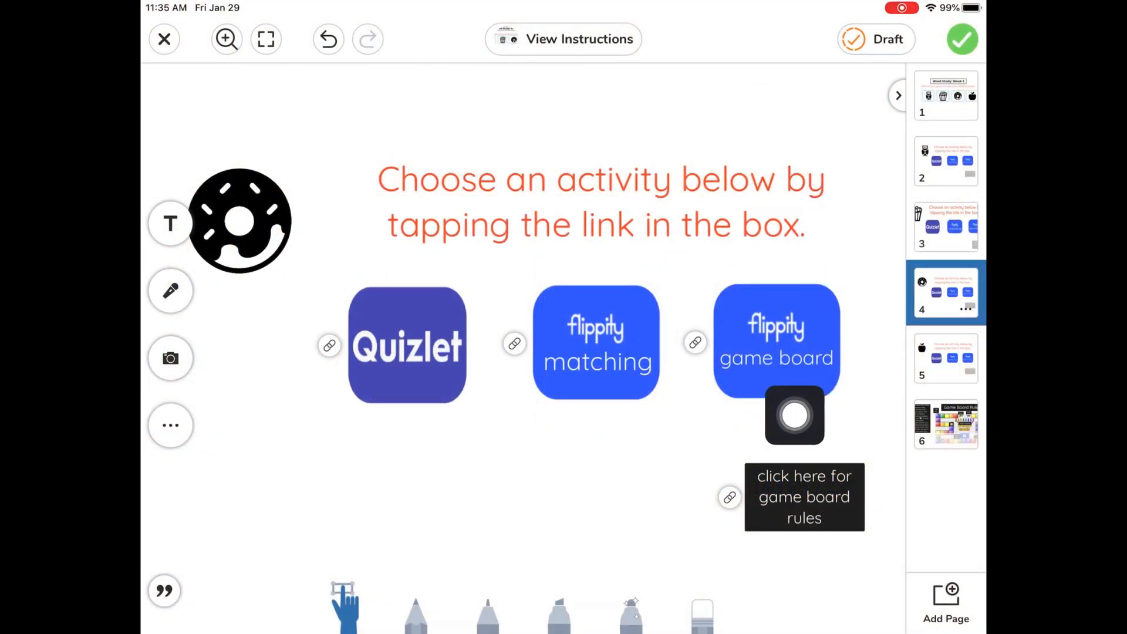
Scroll back to the donut group's Quizlet, matching and game board links.
{"action": "left_click_drag", "start_coordinate": [795, 416], "coordinate": [813, 292]}
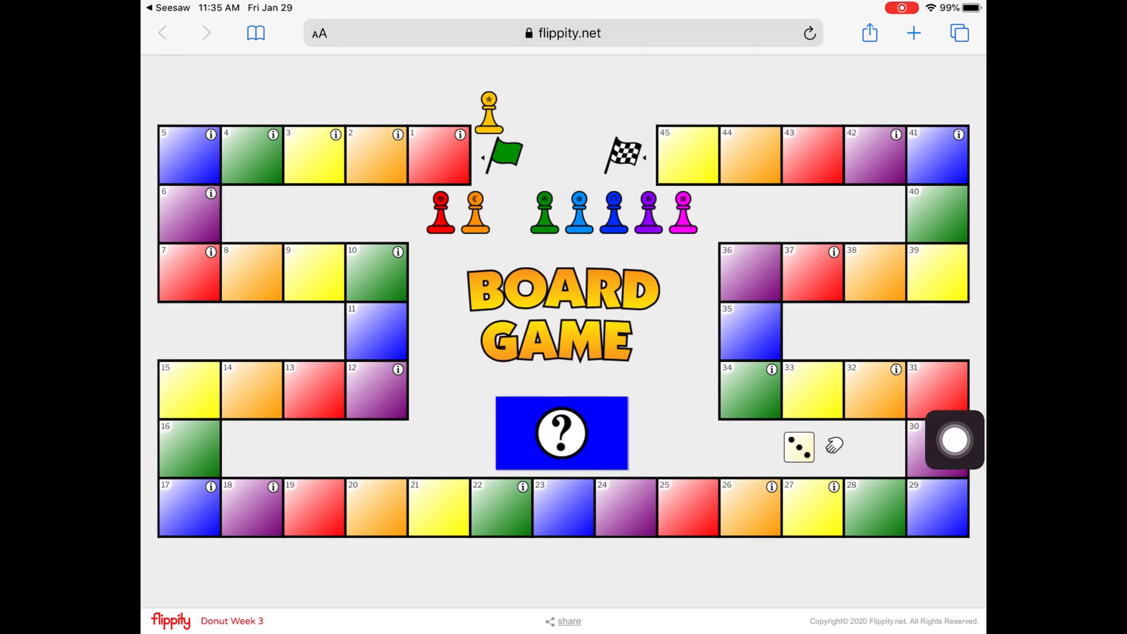
Move the yellow pawn to square 3, read its 'Move forward 4 spaces' instruction, and dismiss it.
{"action": "left_click_drag", "start_coordinate": [489, 115], "coordinate": [308, 156]}
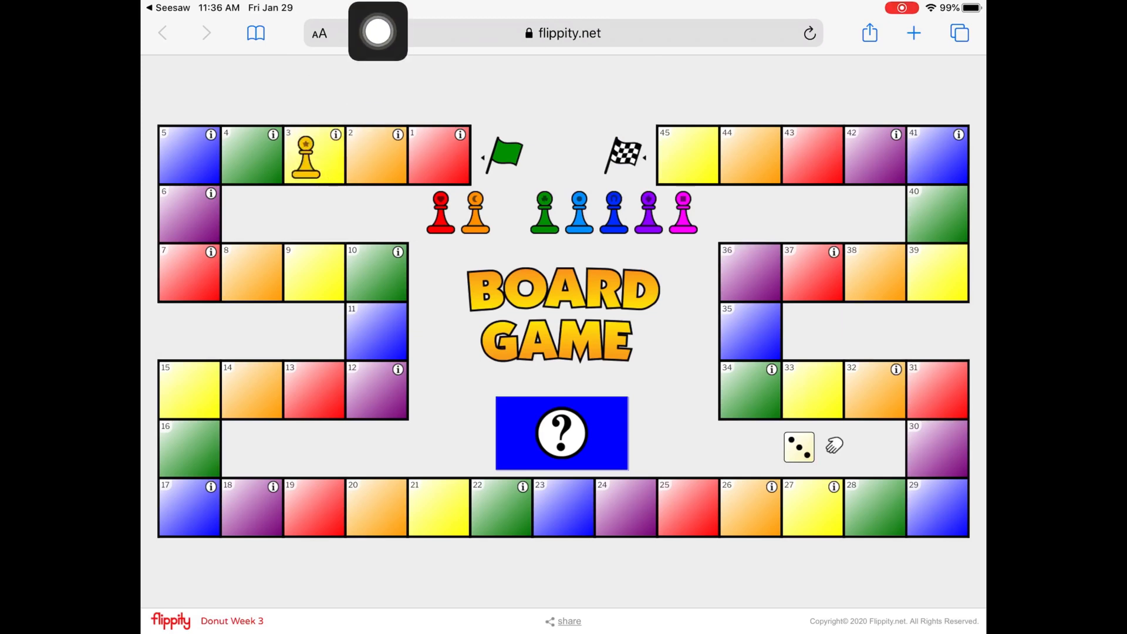
{"action": "left_click", "coordinate": [561, 433]}
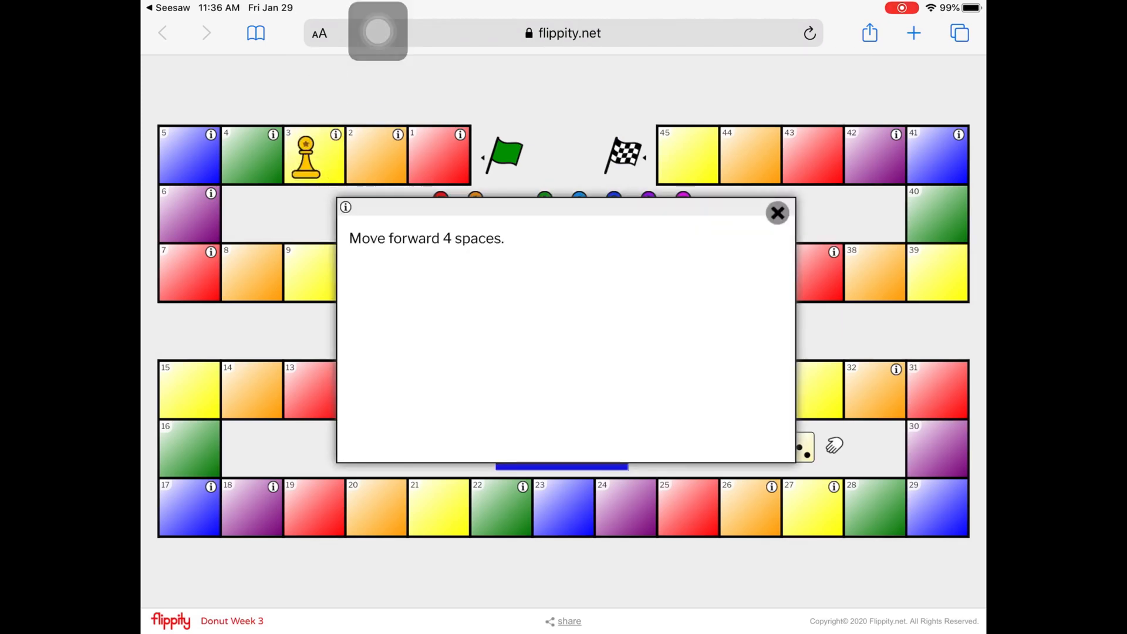
{"action": "left_click", "coordinate": [777, 212]}
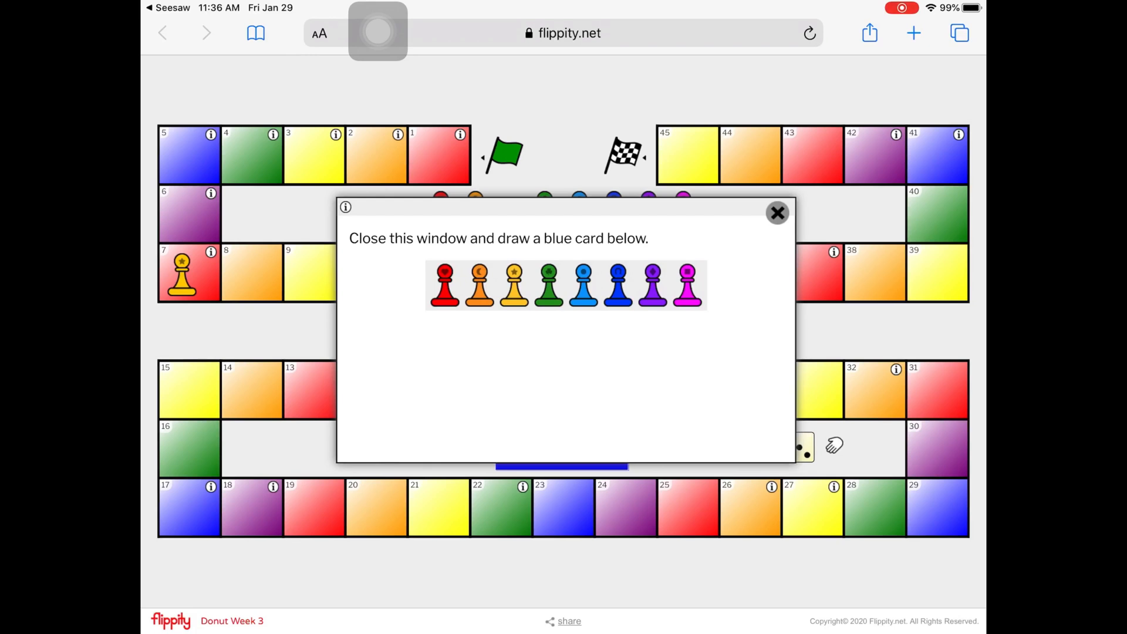
Dismiss square 7's instruction to draw a blue card.
{"action": "left_click", "coordinate": [777, 212]}
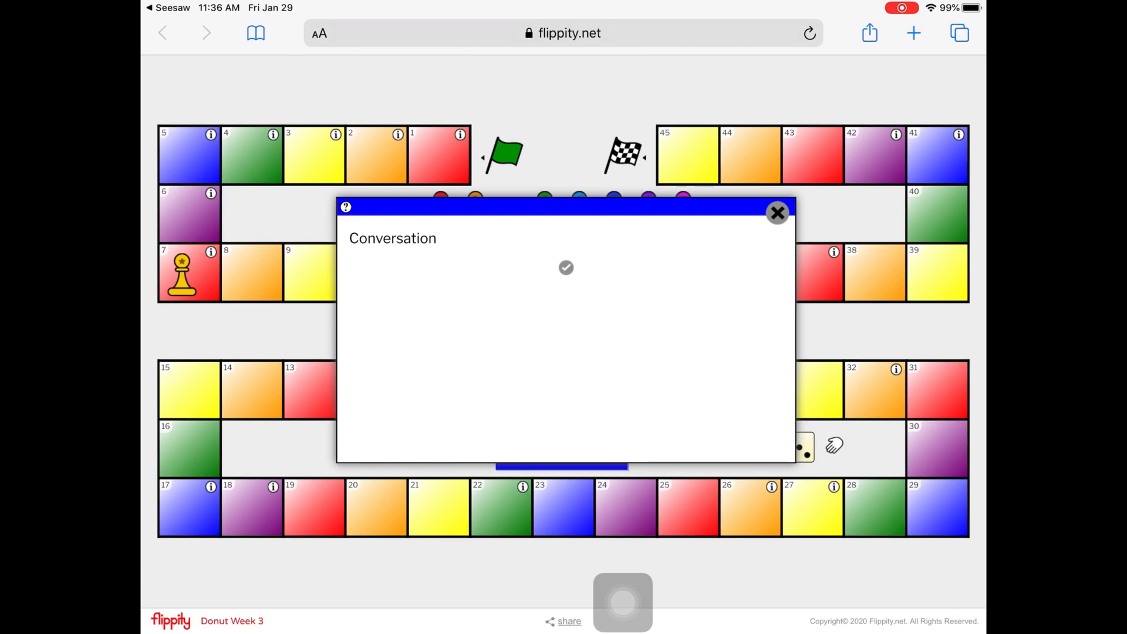
Reveal the Conversation card's definition, then close the card.
{"action": "left_click", "coordinate": [567, 268]}
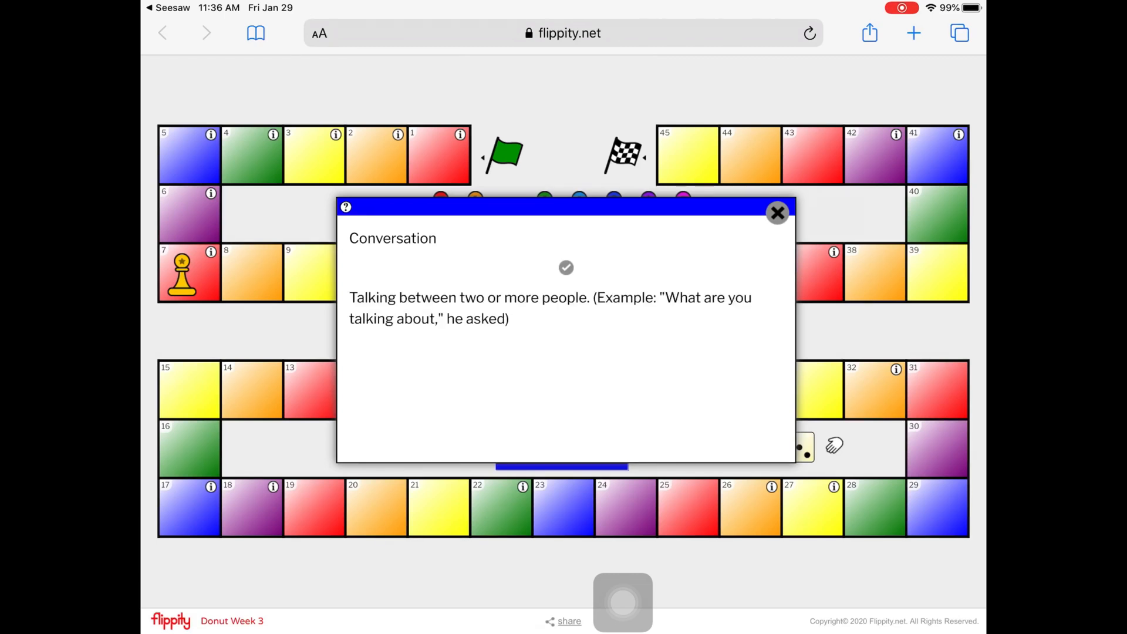
{"action": "left_click", "coordinate": [777, 213]}
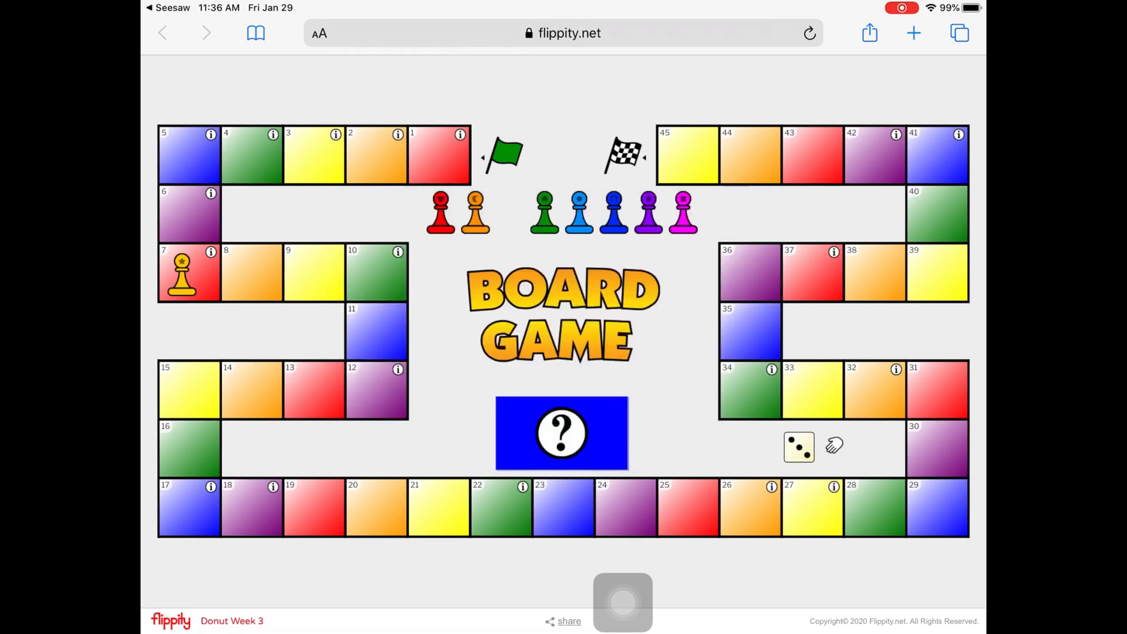